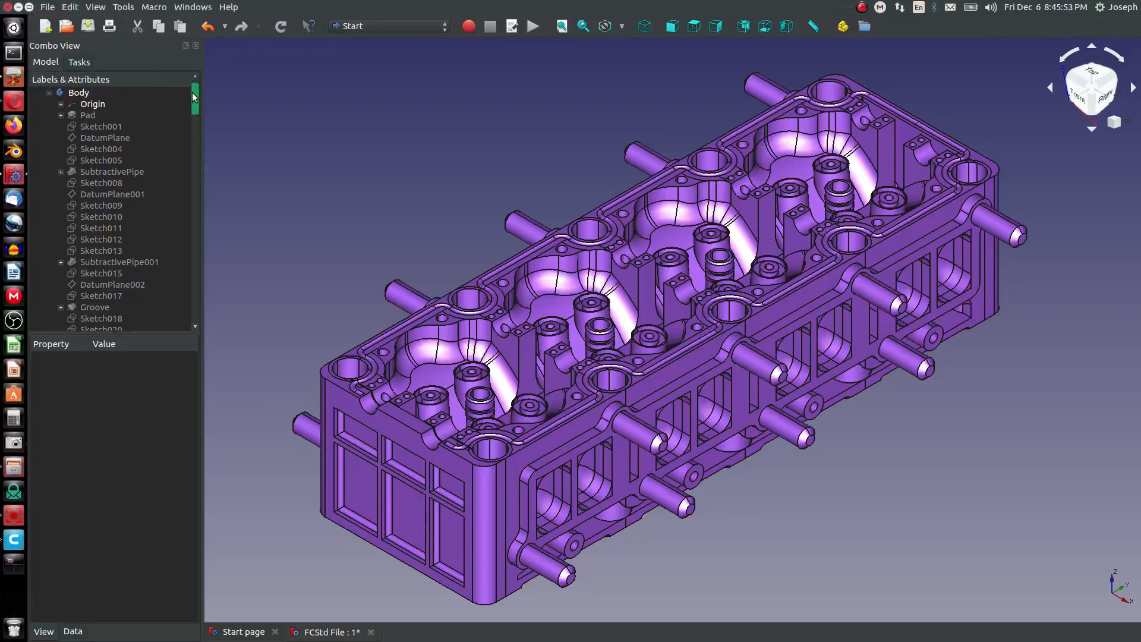
# Step: Browse the cylinder head's feature history and show the body at SubtractivePipe002
pyautogui.scroll(-3)
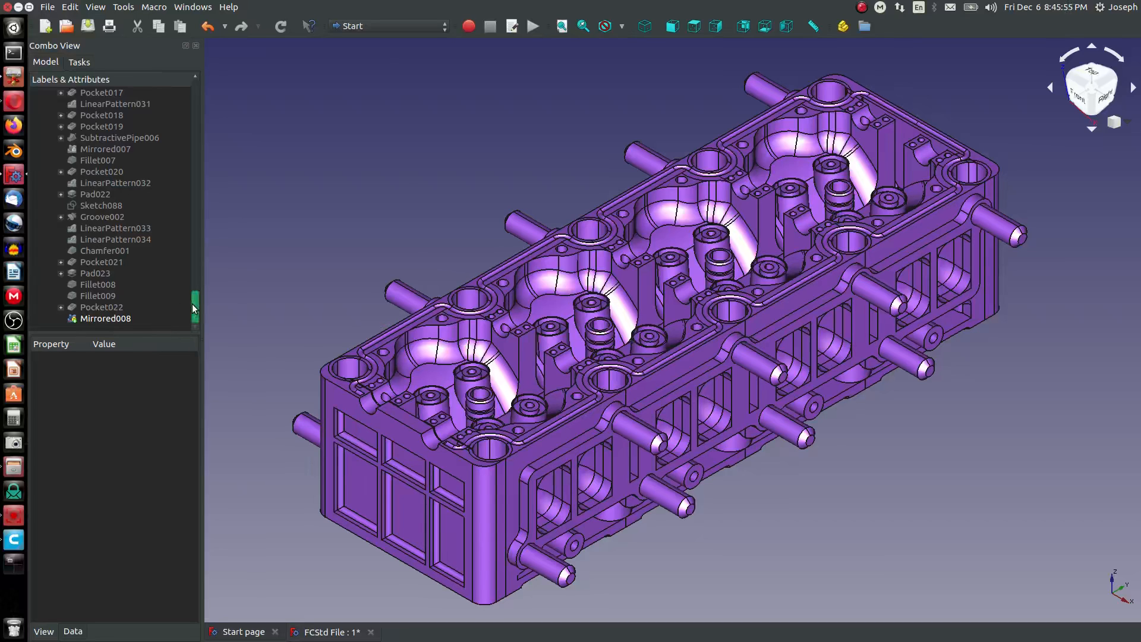
pyautogui.scroll(3)
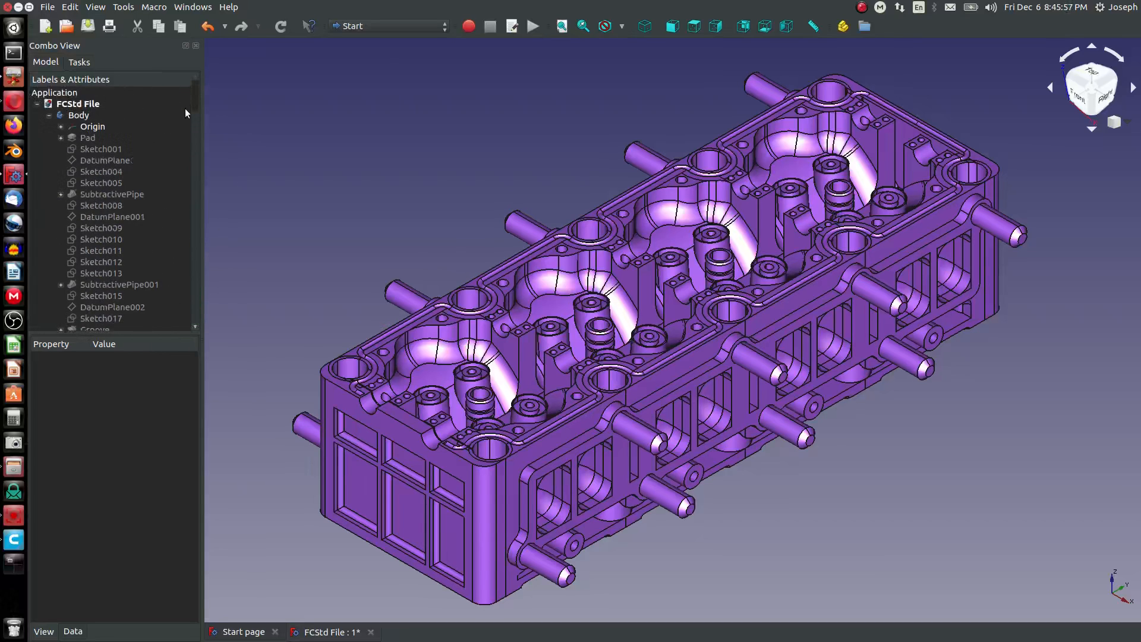
pyautogui.click(119, 239)
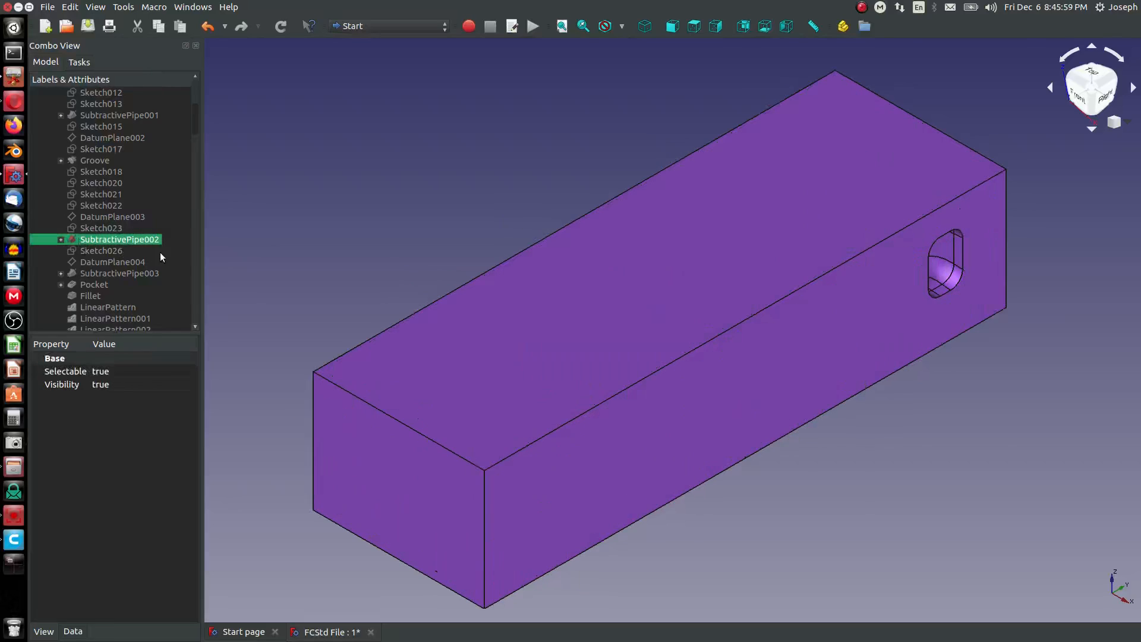
pyautogui.moveTo(406, 221)
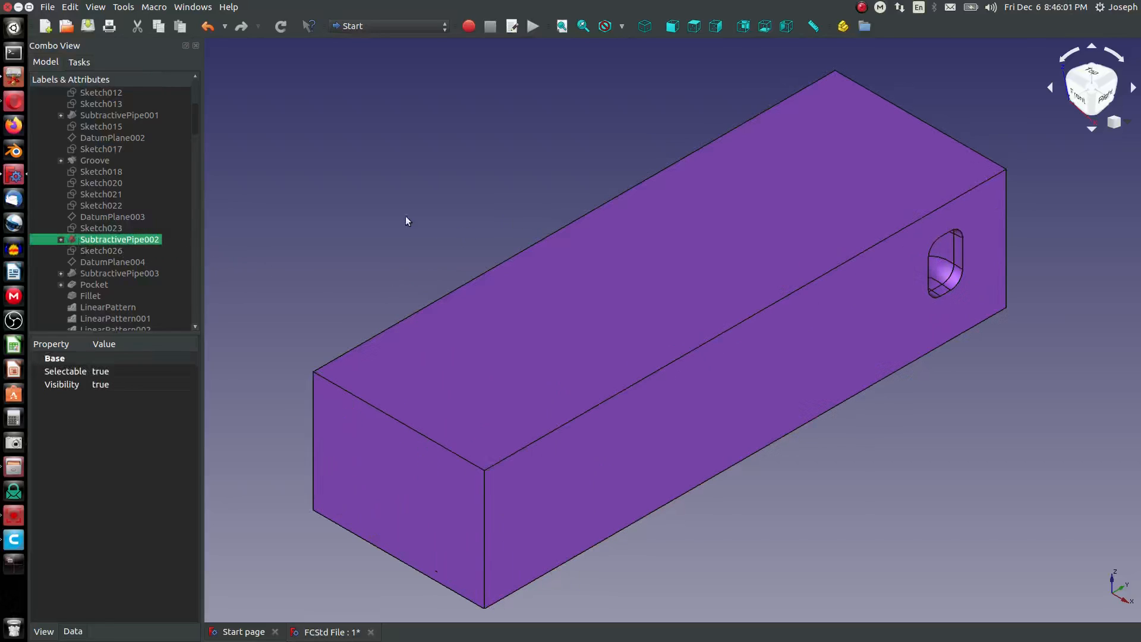
pyautogui.scroll(-3)
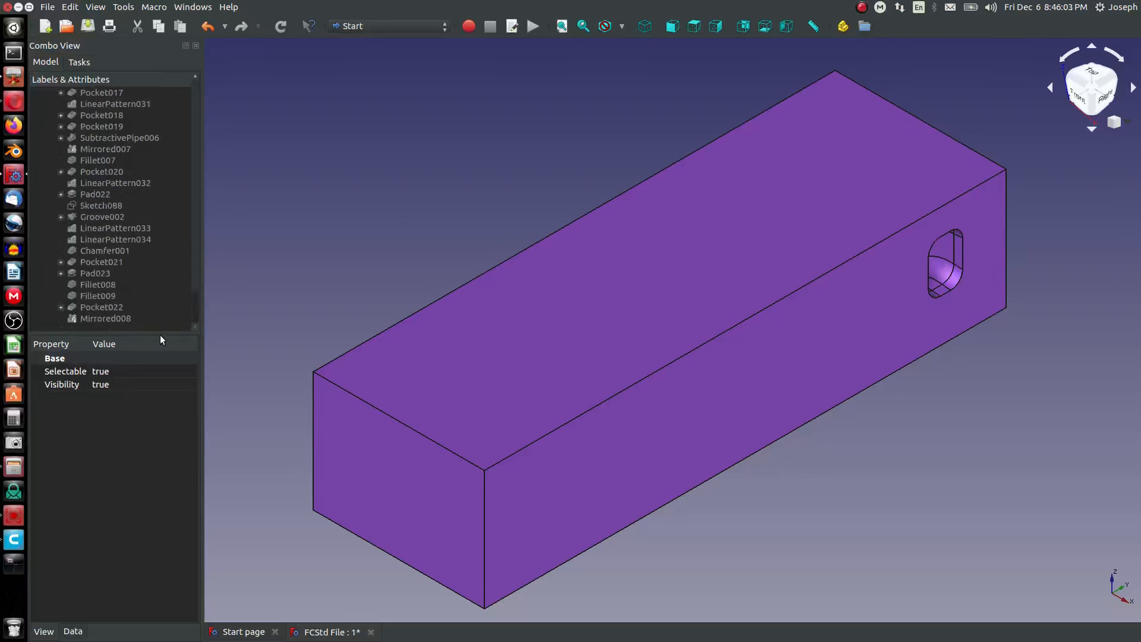
pyautogui.click(104, 318)
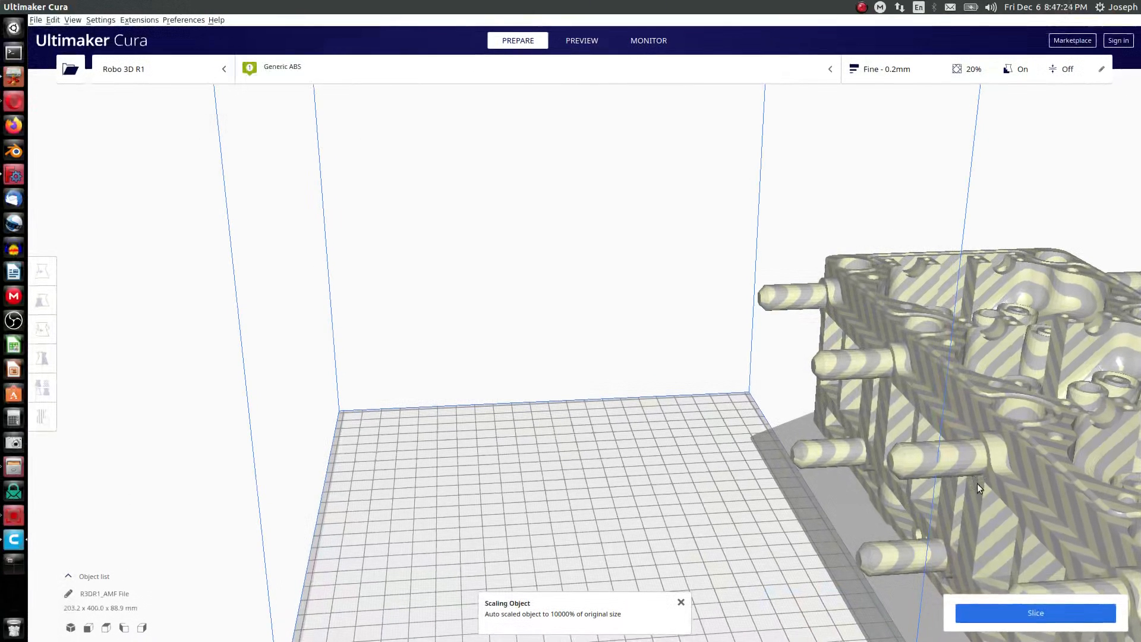
# Step: Scale the cylinder head uniformly to 50% so it fits the plate, then slice it
pyautogui.click(42, 299)
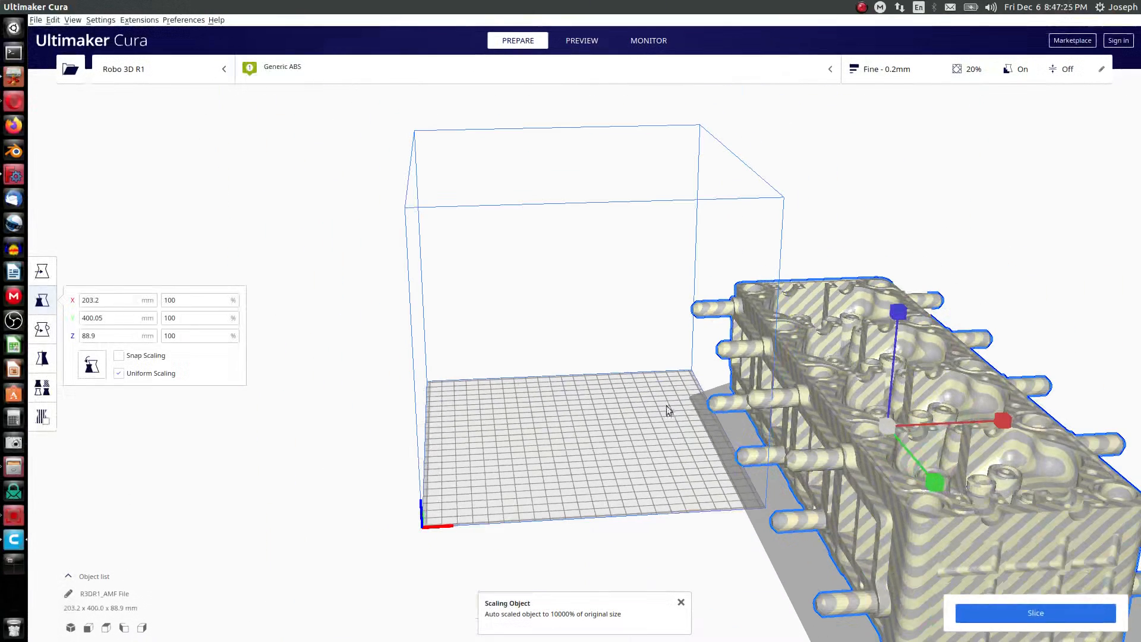
pyautogui.tripleClick(198, 299)
pyautogui.write('0')
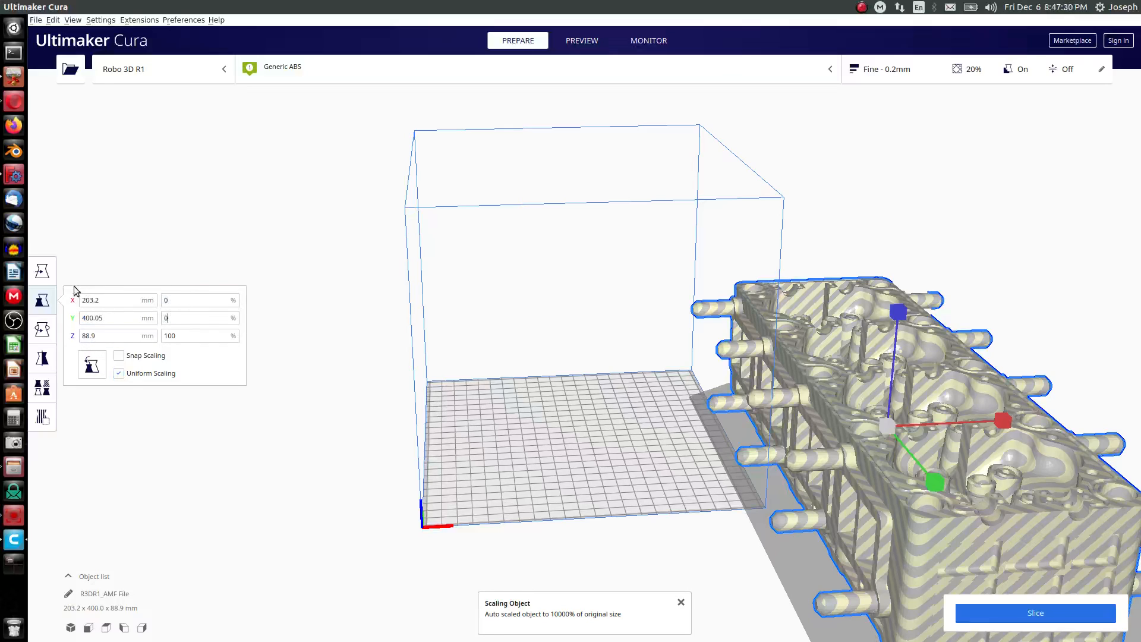
pyautogui.click(42, 271)
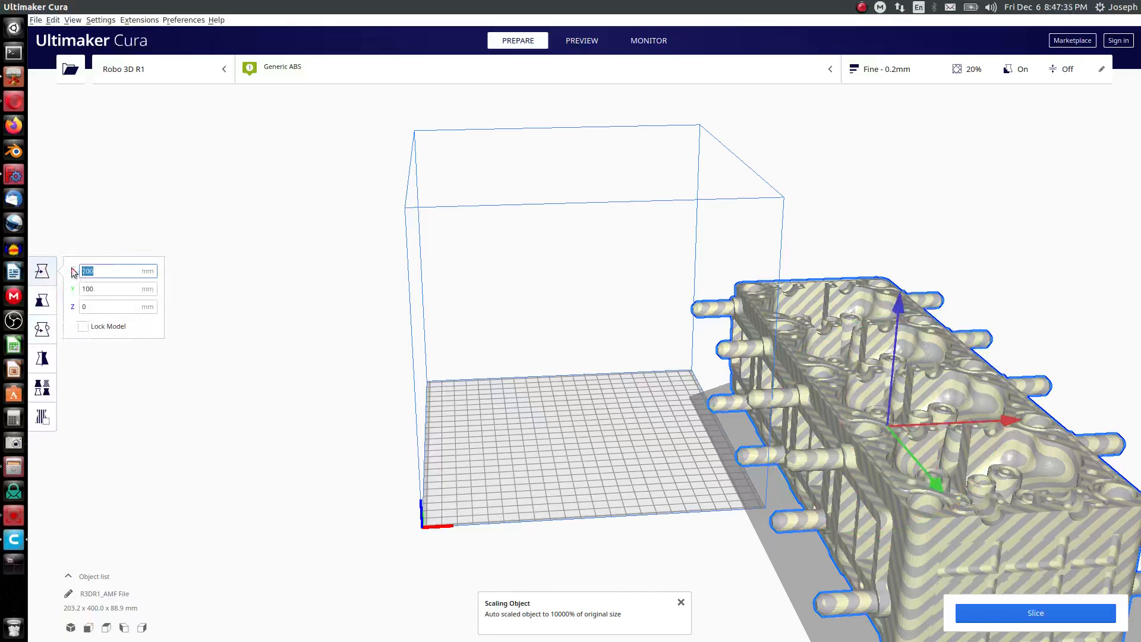
pyautogui.click(42, 300)
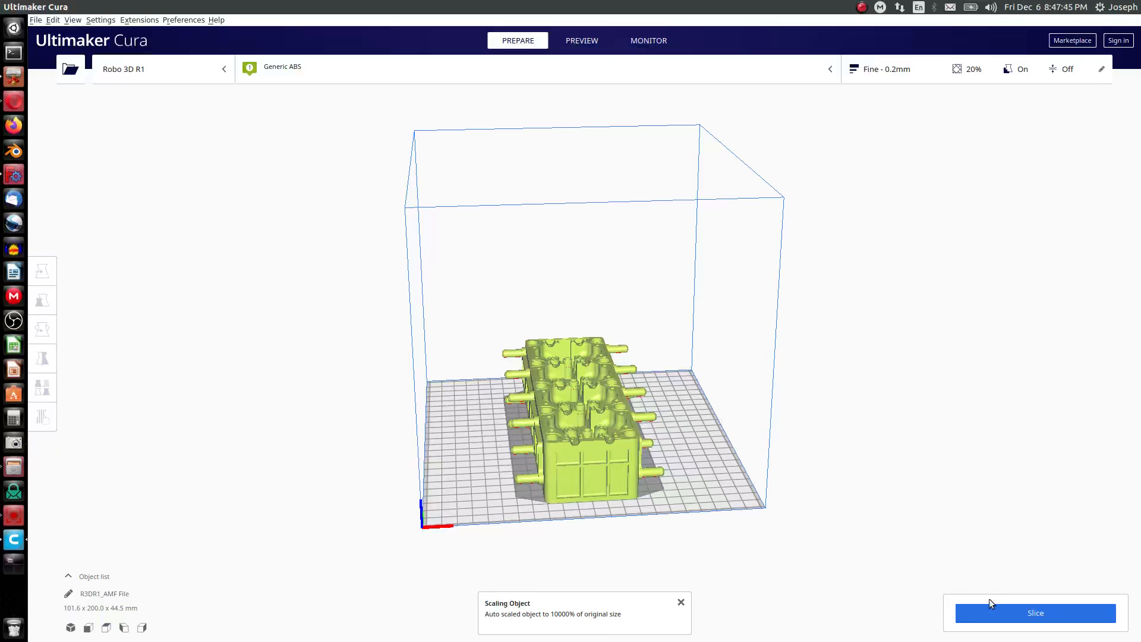
pyautogui.click(1034, 612)
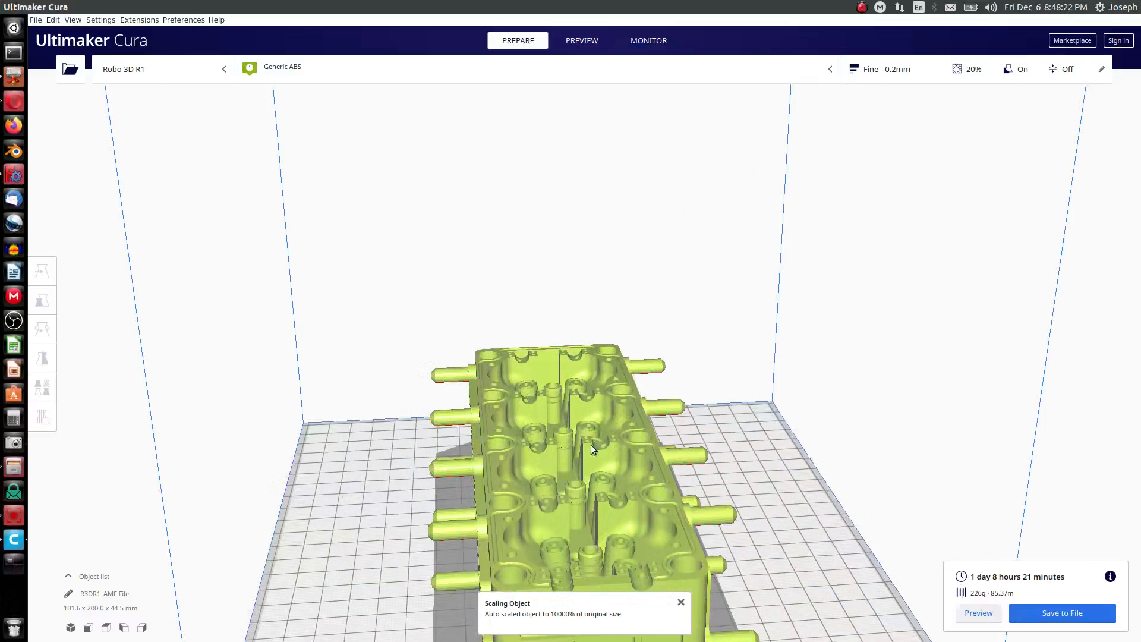
pyautogui.click(42, 301)
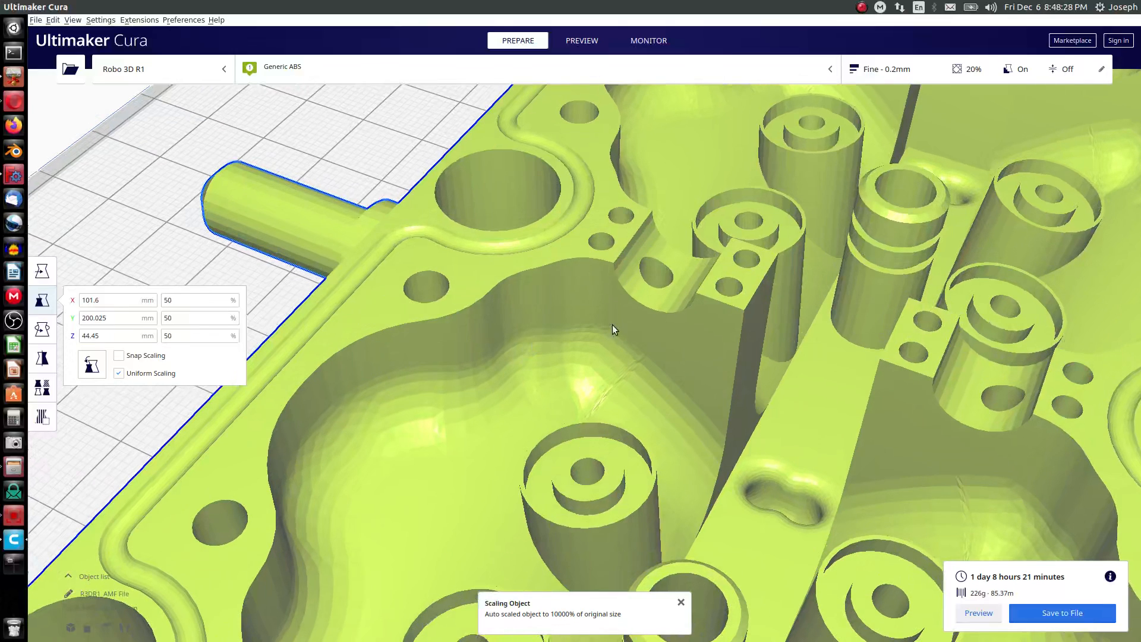
pyautogui.moveTo(519, 397)
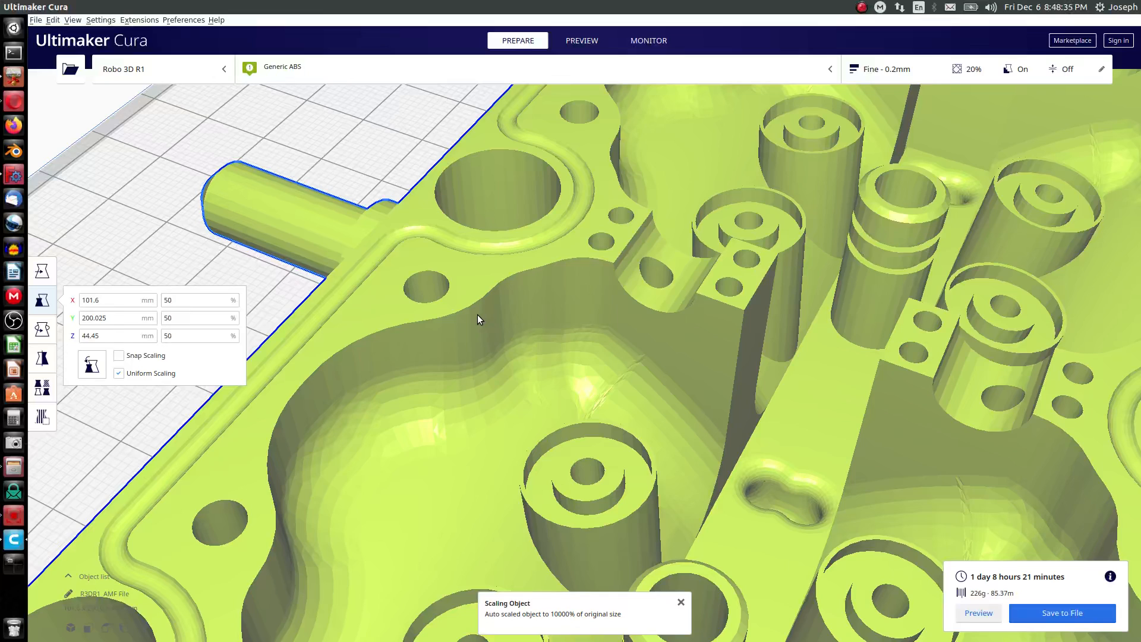
pyautogui.moveTo(399, 331)
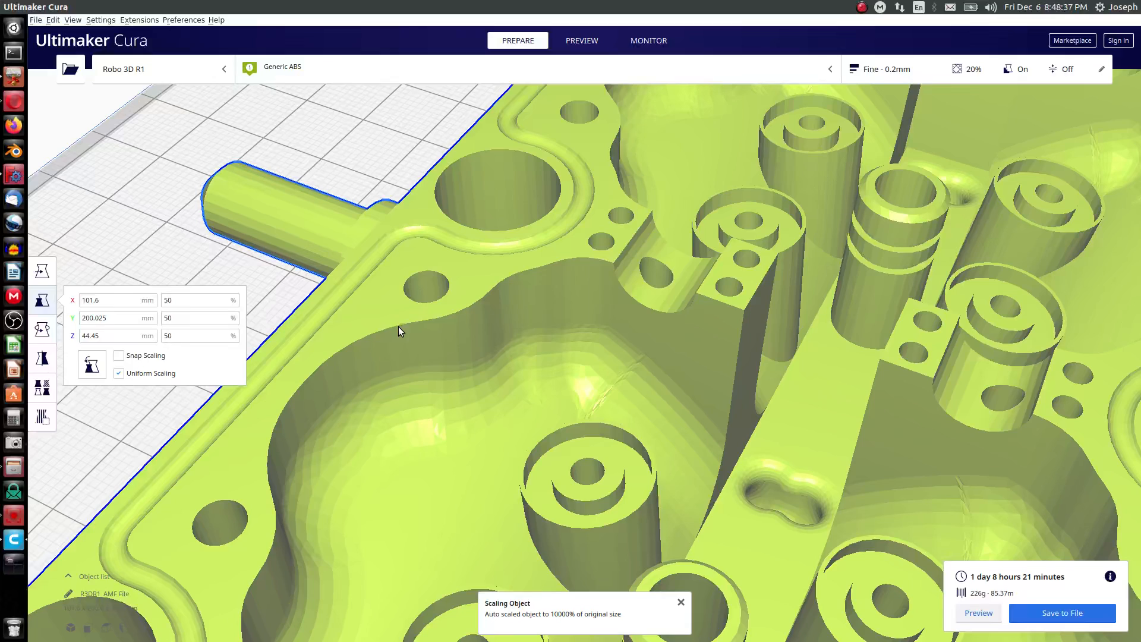
pyautogui.moveTo(518, 282)
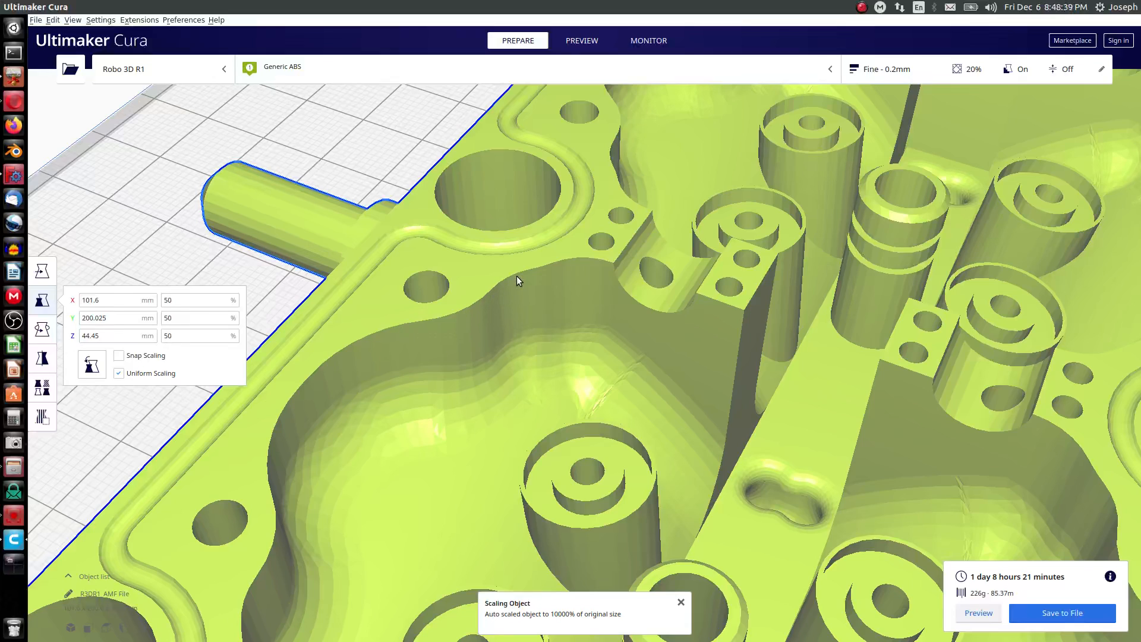
pyautogui.moveTo(470, 313)
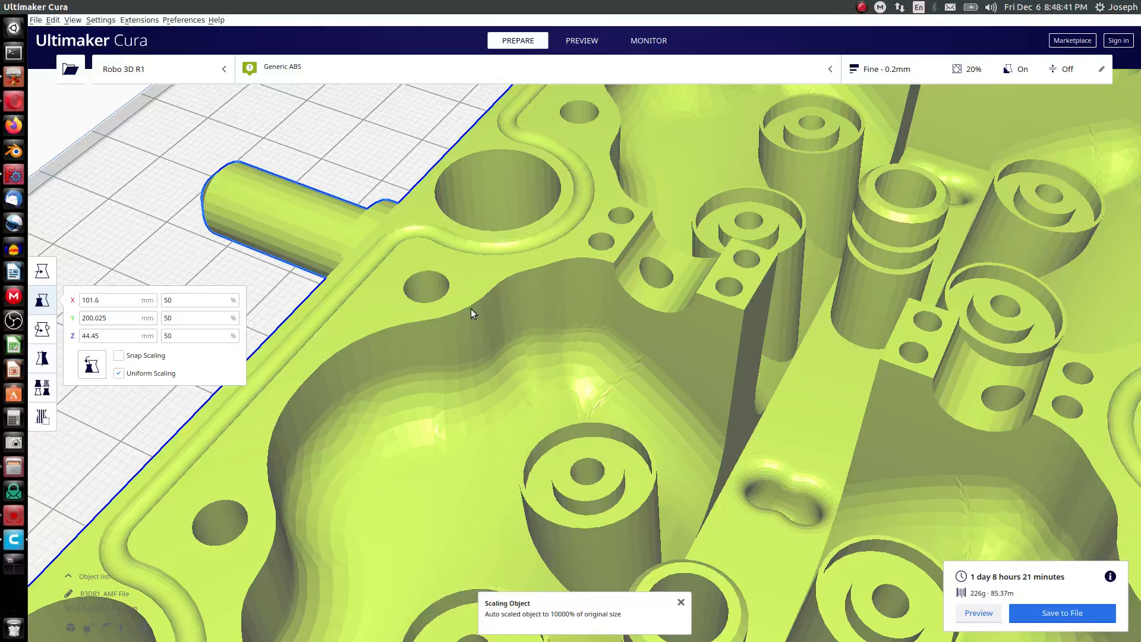
pyautogui.moveTo(455, 321)
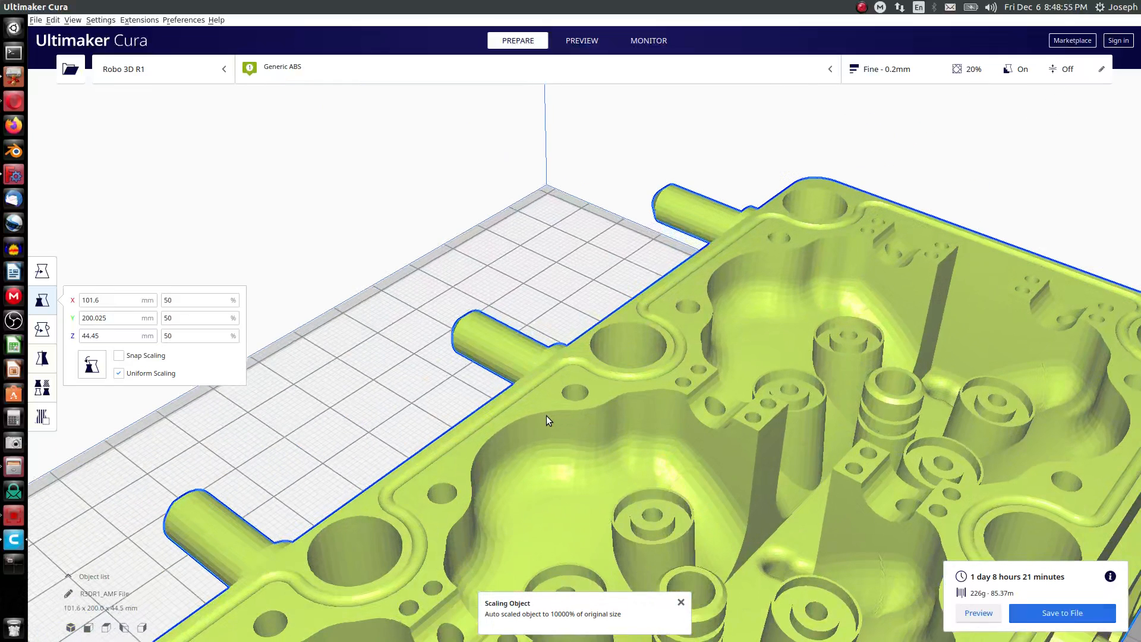
pyautogui.moveTo(521, 434)
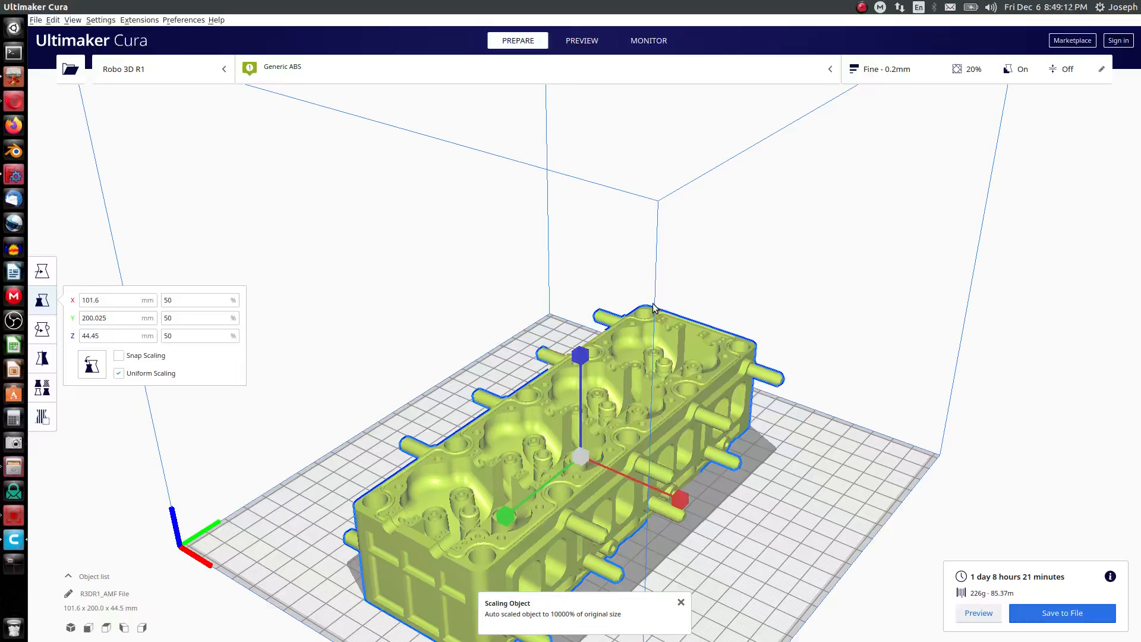
pyautogui.moveTo(834, 496)
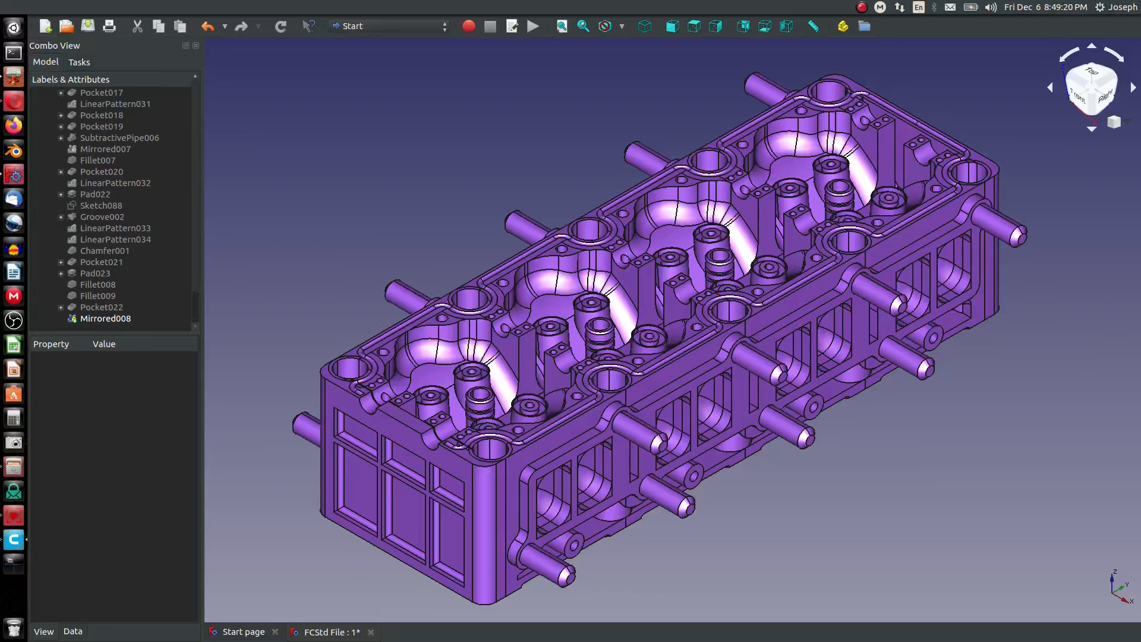
pyautogui.moveTo(40, 220)
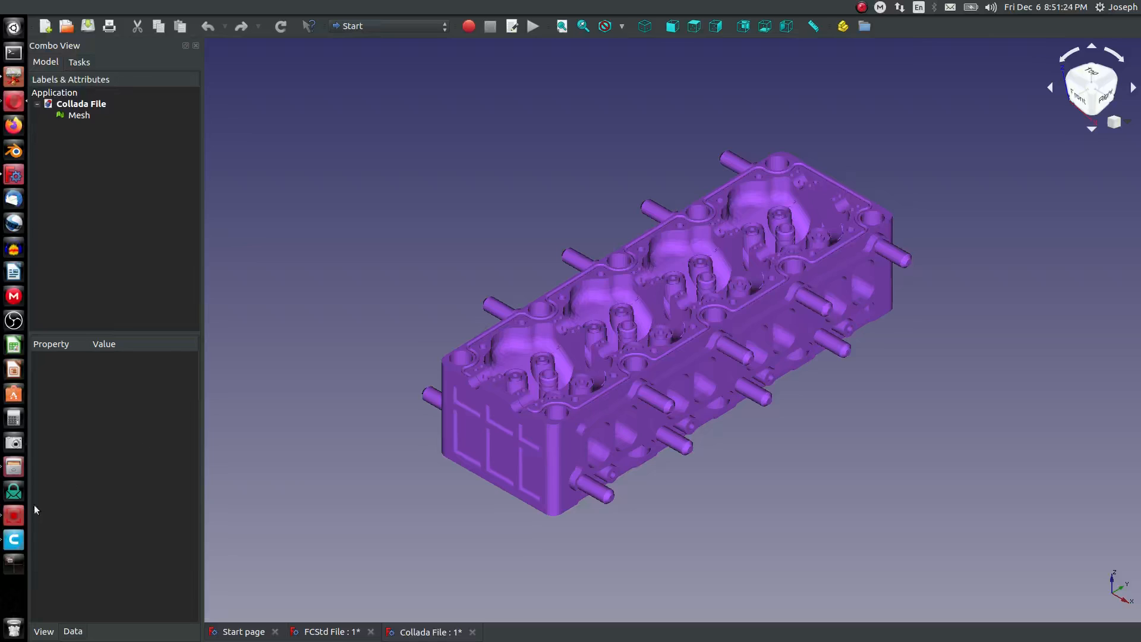
pyautogui.moveTo(29, 406)
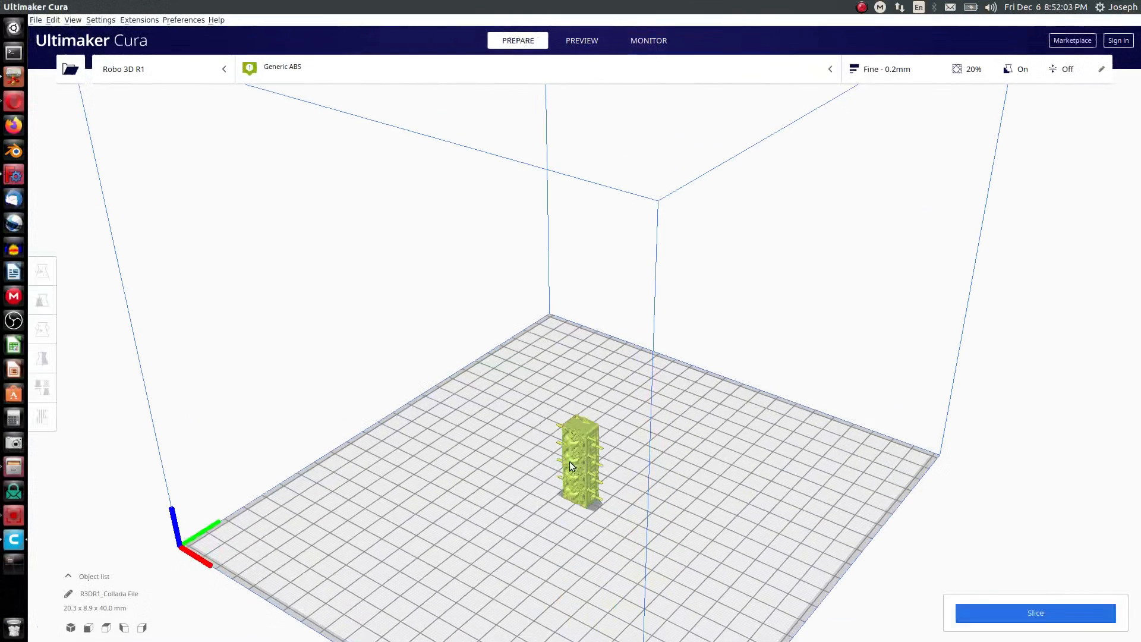
pyautogui.moveTo(570, 491)
pyautogui.write('4.445')
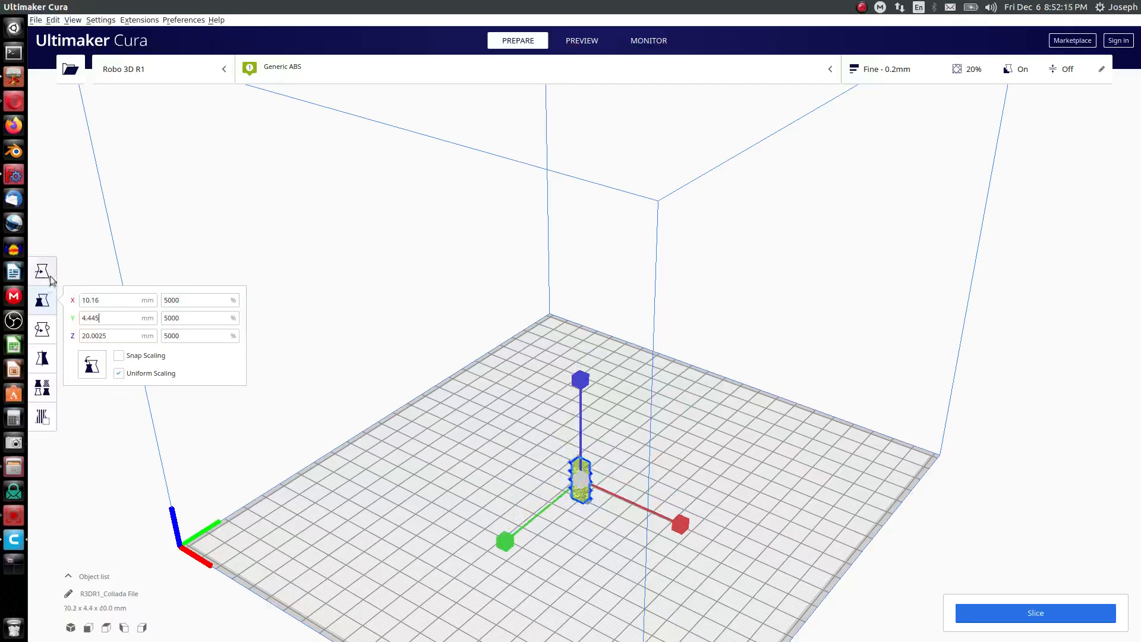
# Step: Rotate the enlarged Collada cylinder head flat and slice it
pyautogui.click(42, 329)
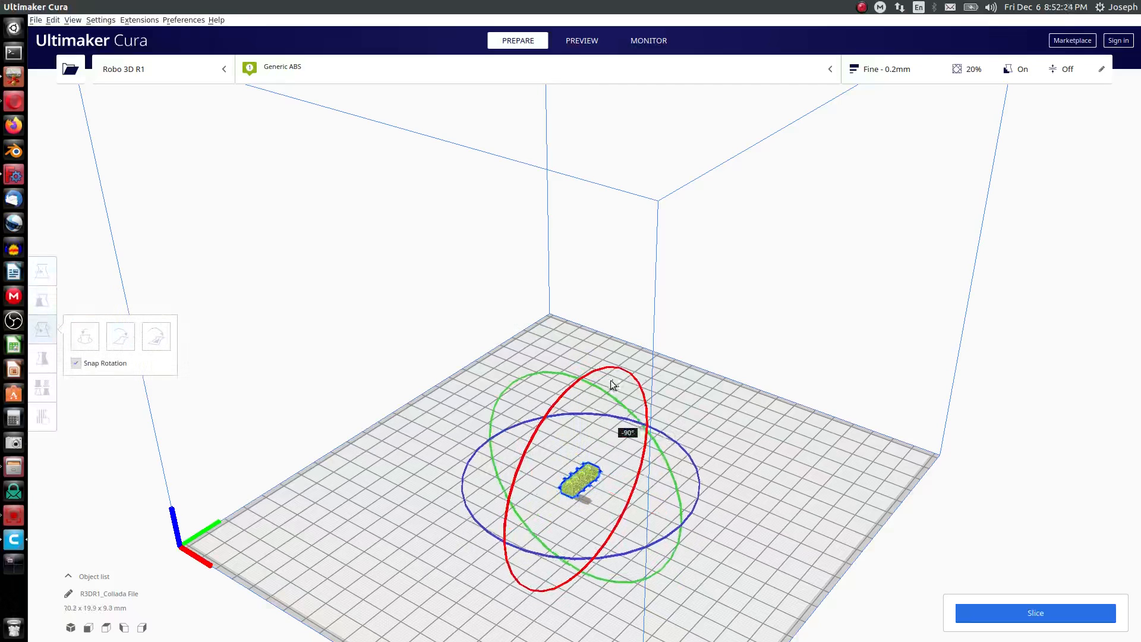
pyautogui.click(42, 300)
pyautogui.write('200.025')
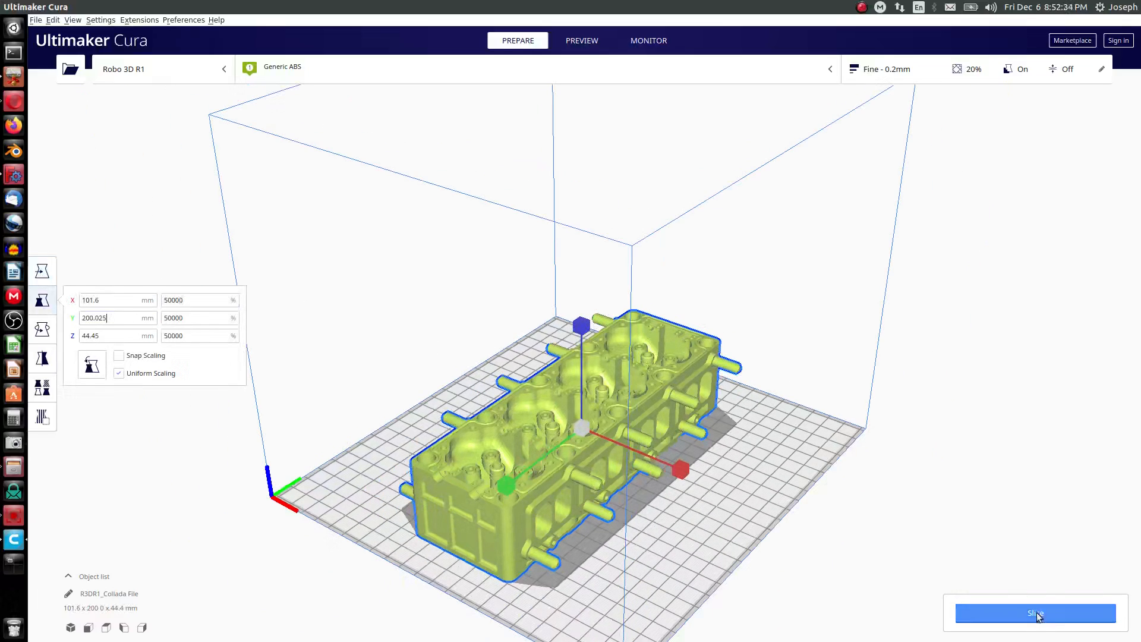
pyautogui.click(1034, 612)
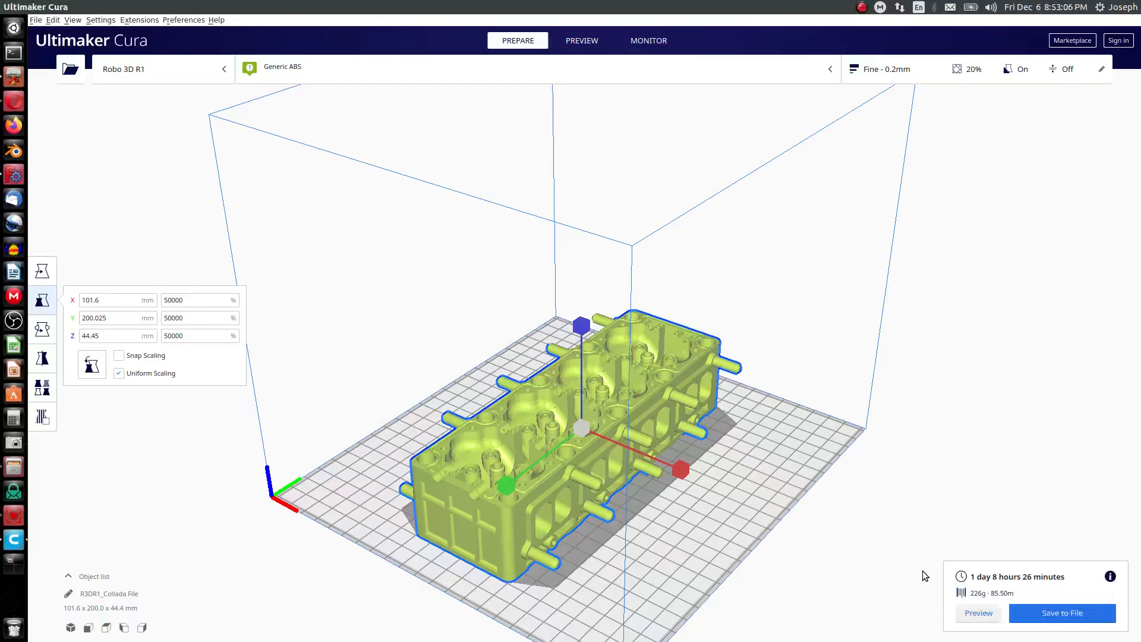
pyautogui.moveTo(1041, 588)
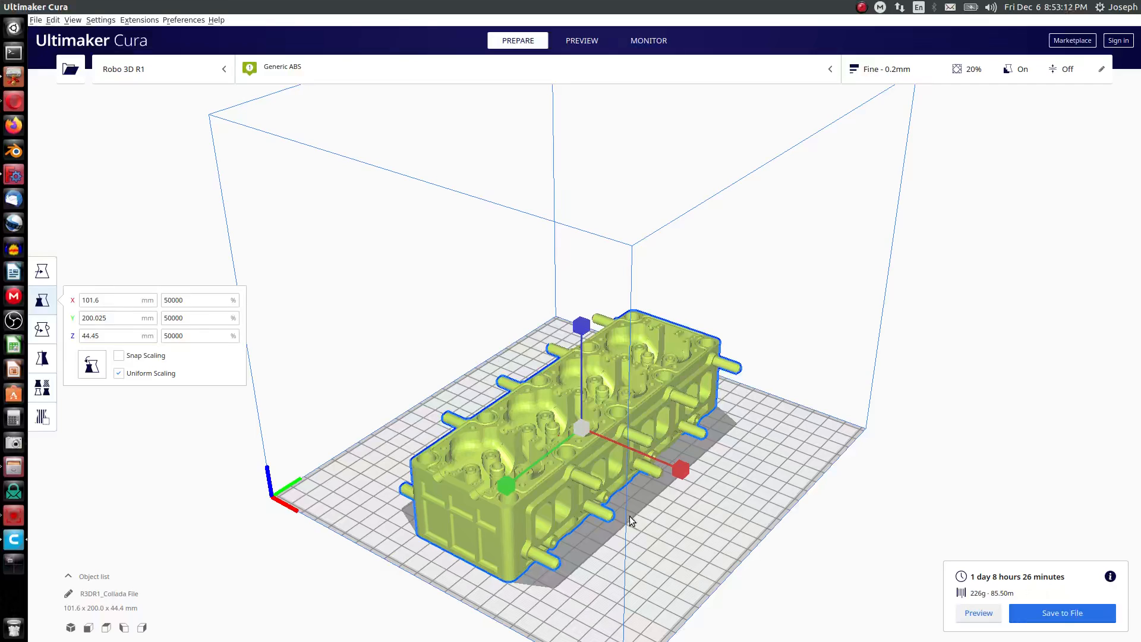
pyautogui.moveTo(554, 483)
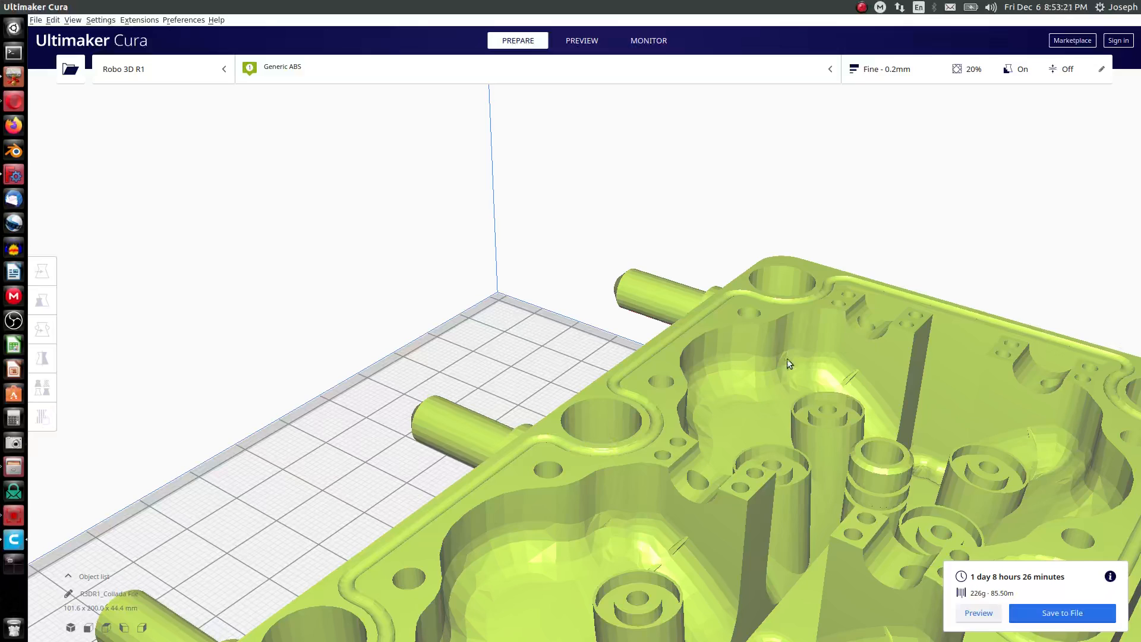
pyautogui.moveTo(698, 419)
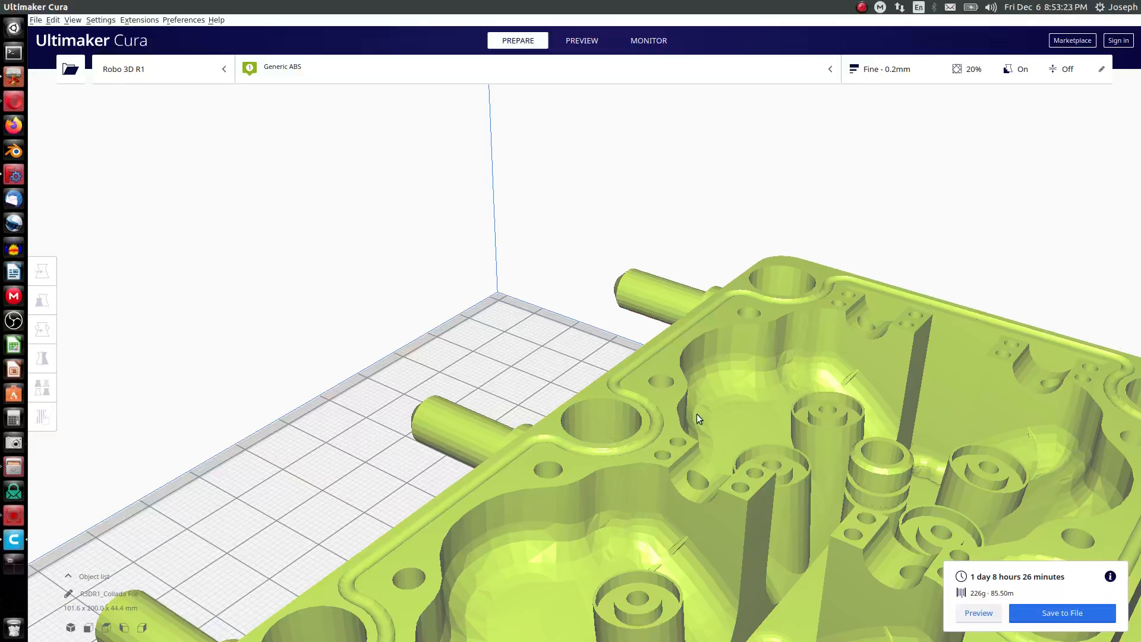
pyautogui.moveTo(606, 551)
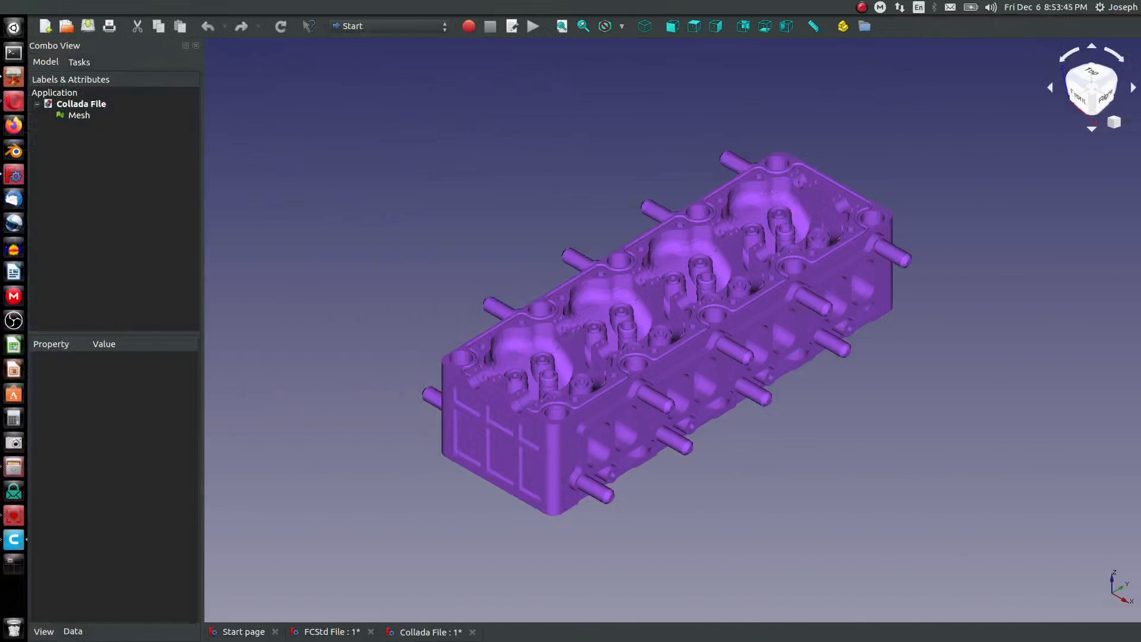
# Step: Close the Collada document, discarding its unsaved changes
pyautogui.click(472, 632)
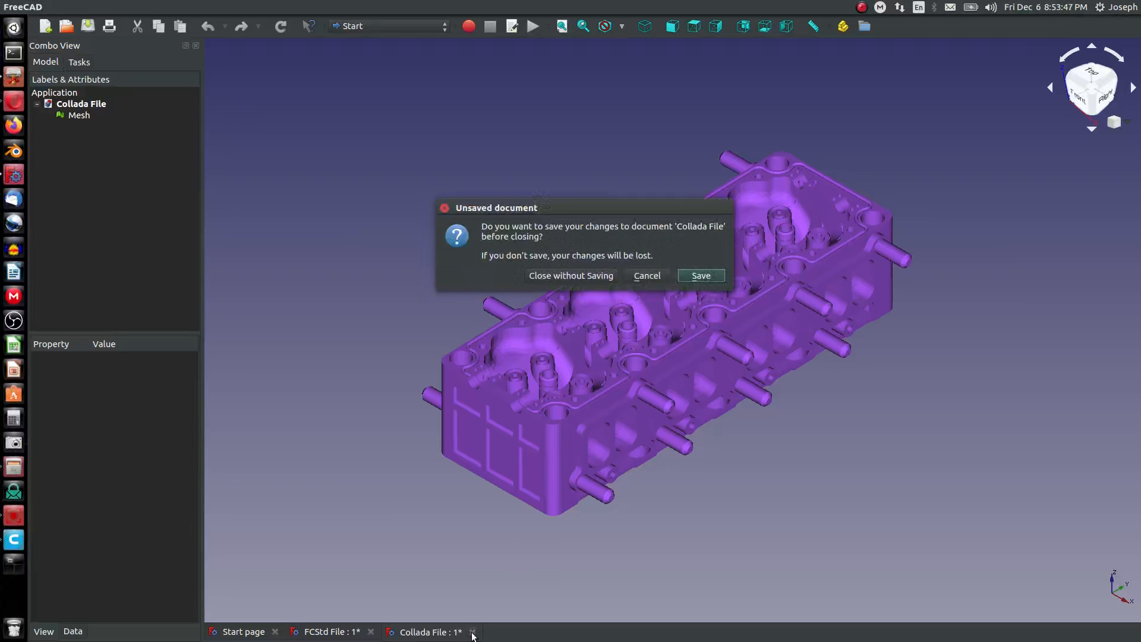
pyautogui.click(570, 276)
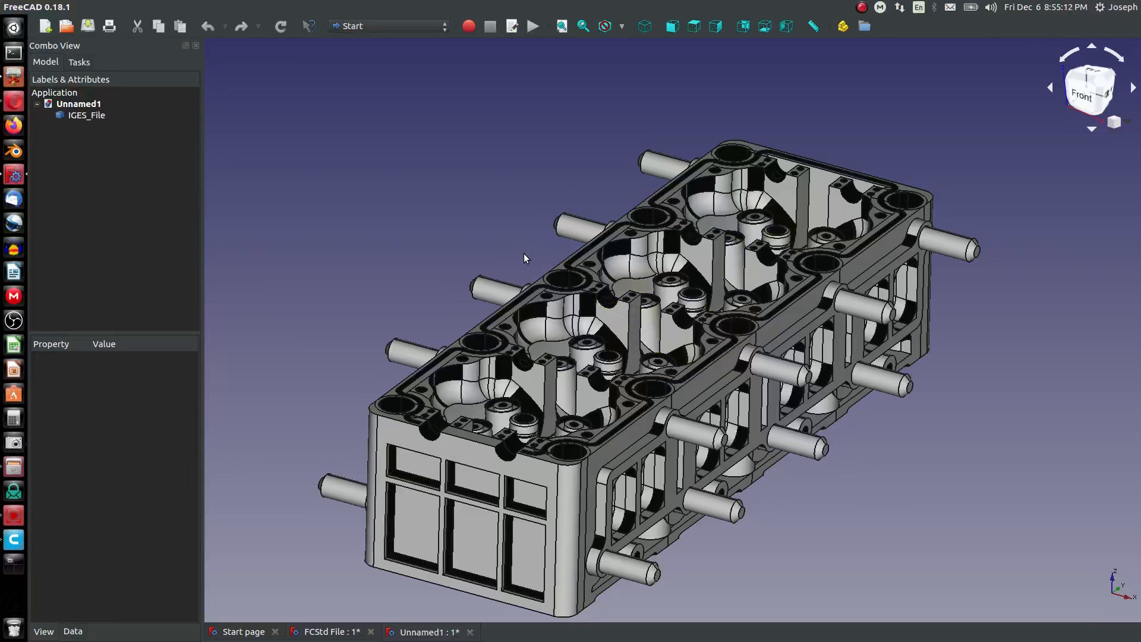
pyautogui.moveTo(532, 323)
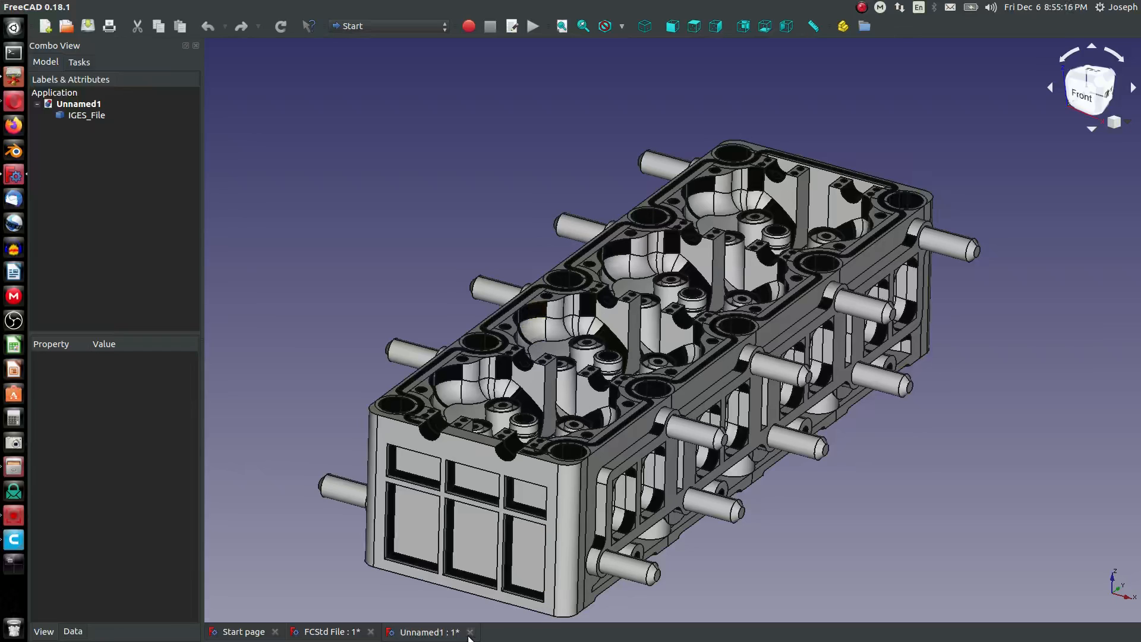
# Step: Close the IGES document without saving its changes
pyautogui.click(471, 632)
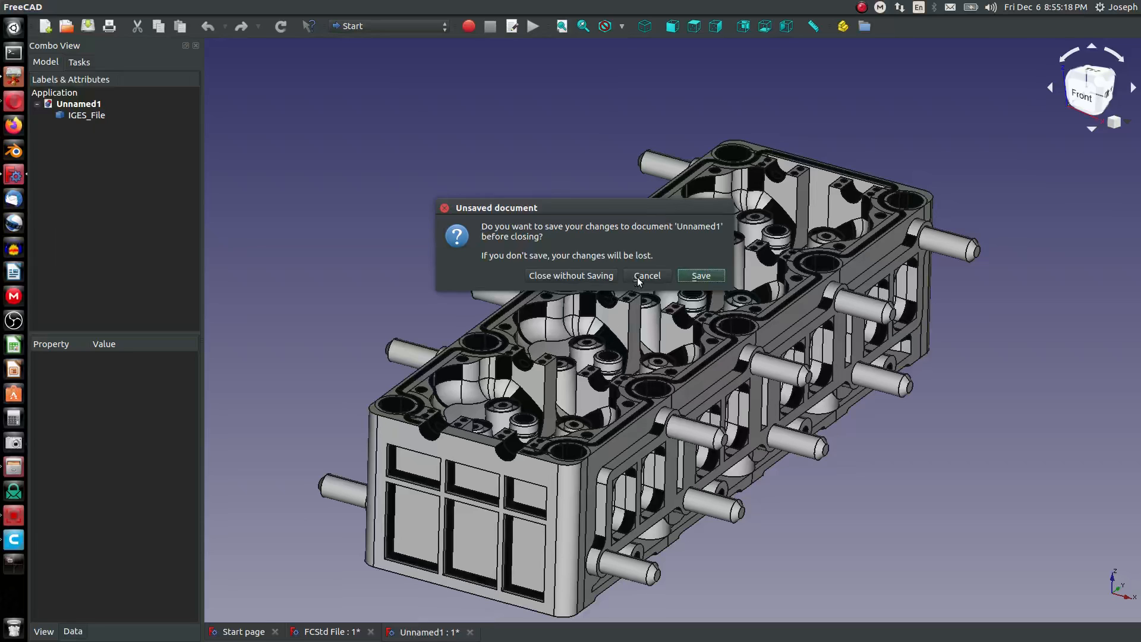
pyautogui.click(571, 276)
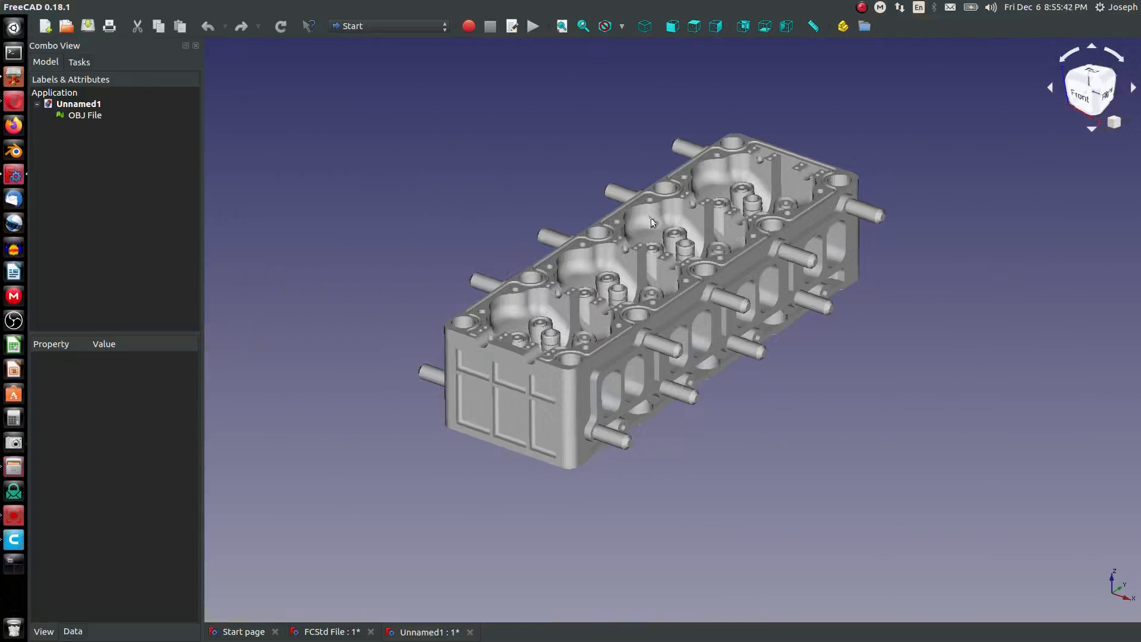
pyautogui.scroll(3)
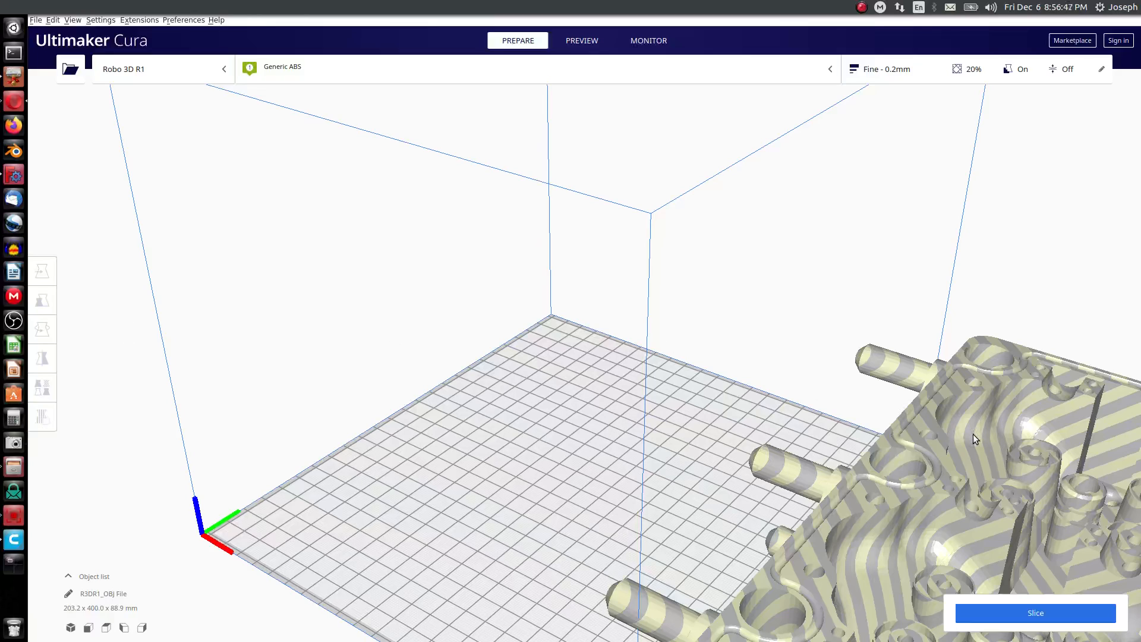
# Step: Scale the OBJ cylinder head to 50% (101.6 × 200 × 44.5 mm) and slice it
pyautogui.click(42, 299)
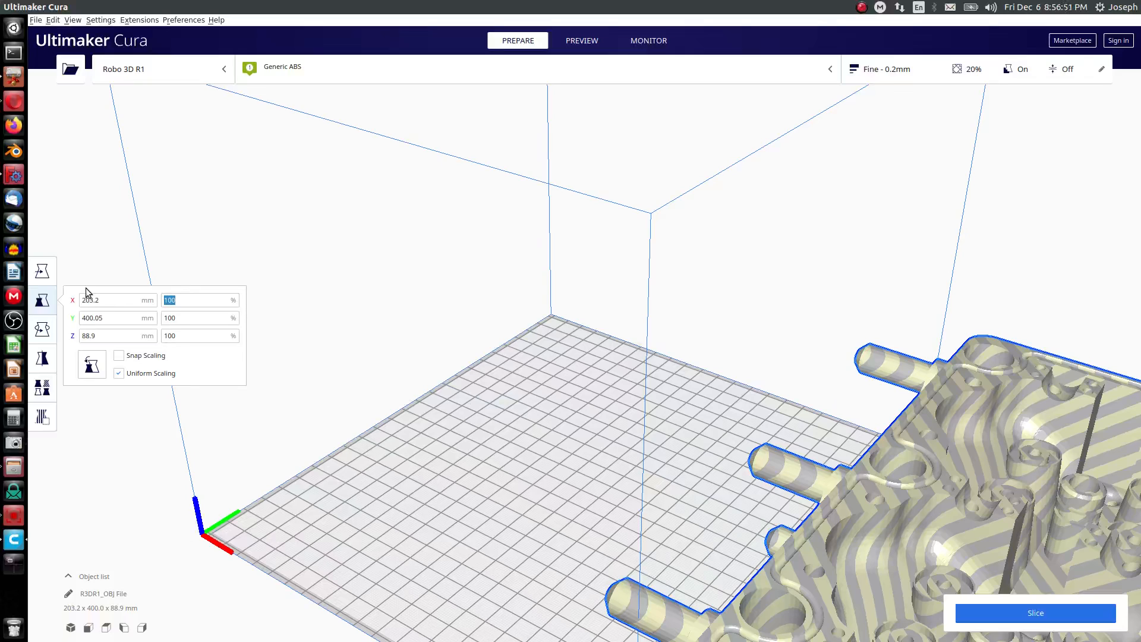
pyautogui.write('50')
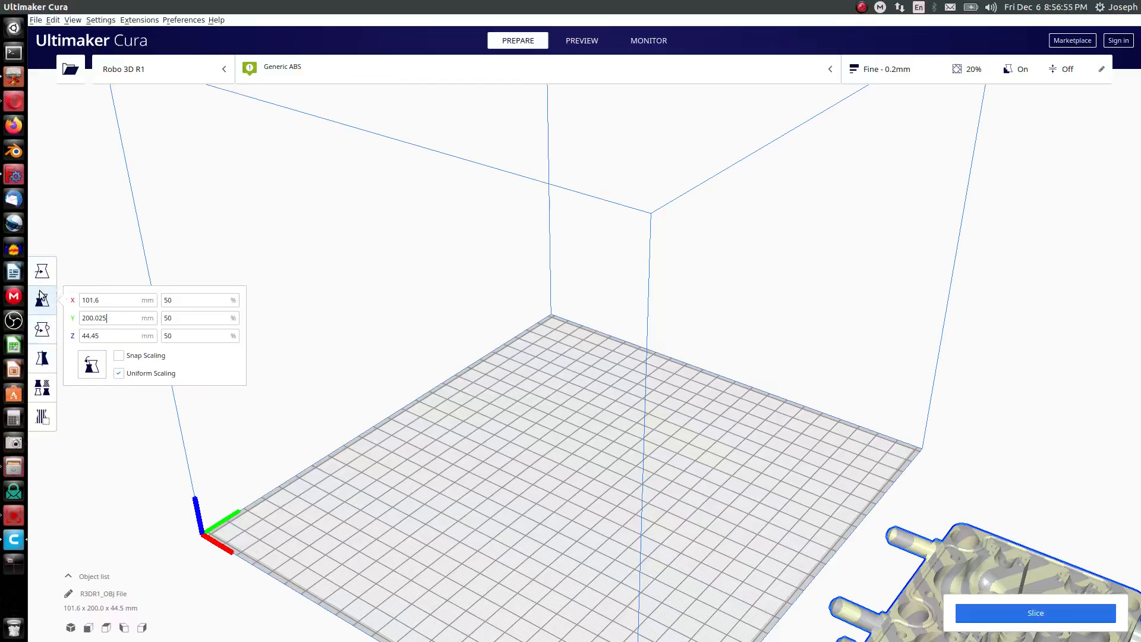
pyautogui.click(42, 272)
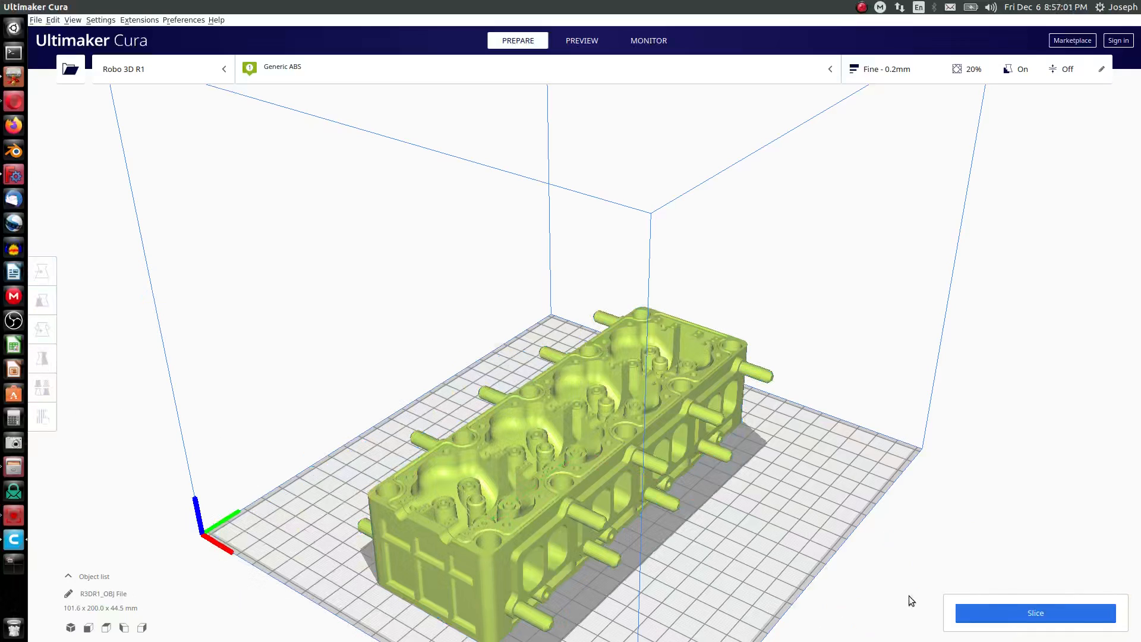
pyautogui.click(1034, 612)
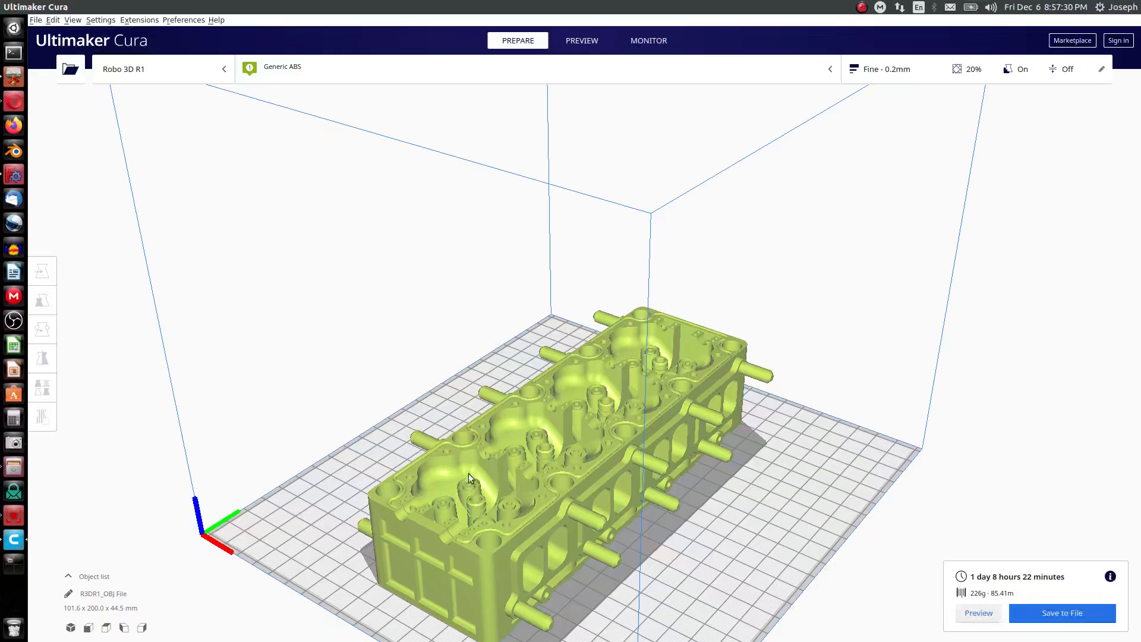
pyautogui.moveTo(13, 182)
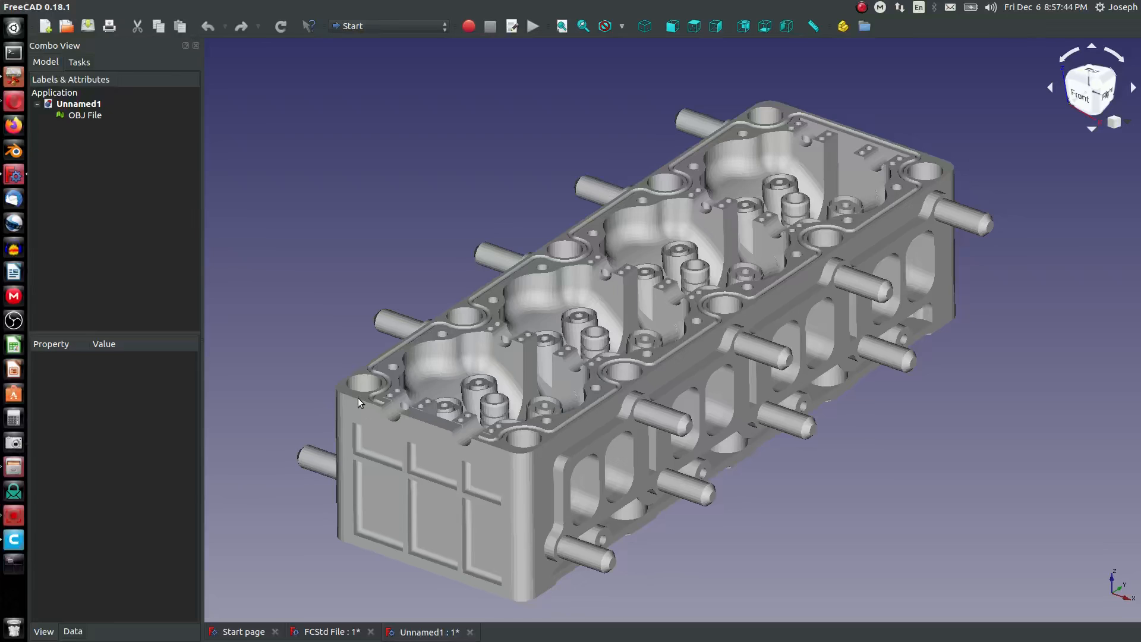
pyautogui.moveTo(402, 406)
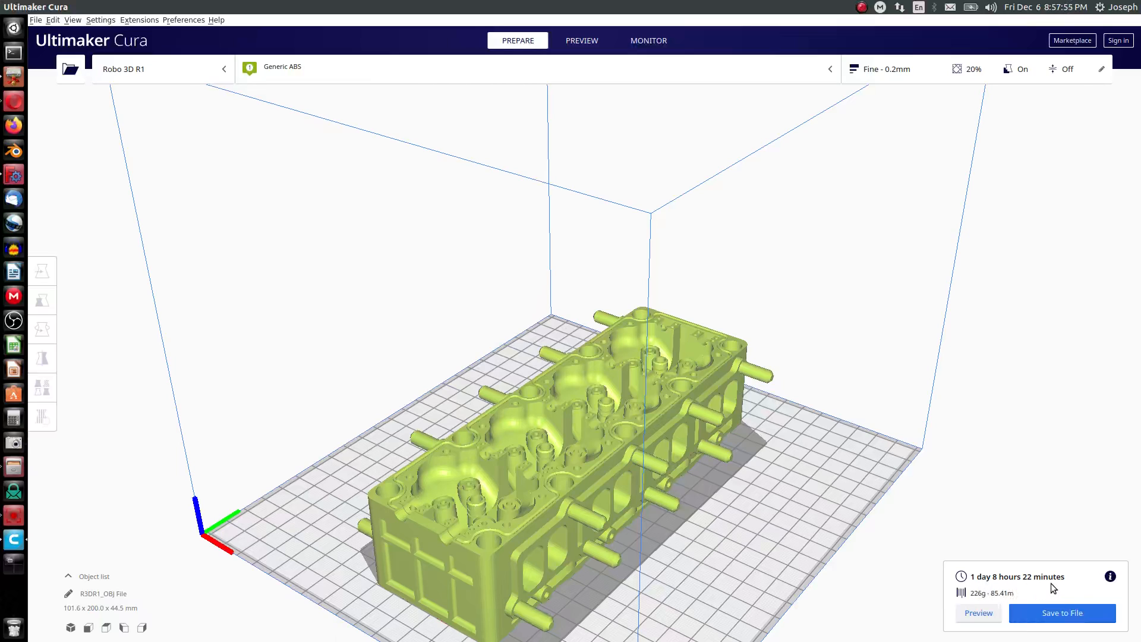
pyautogui.moveTo(1003, 523)
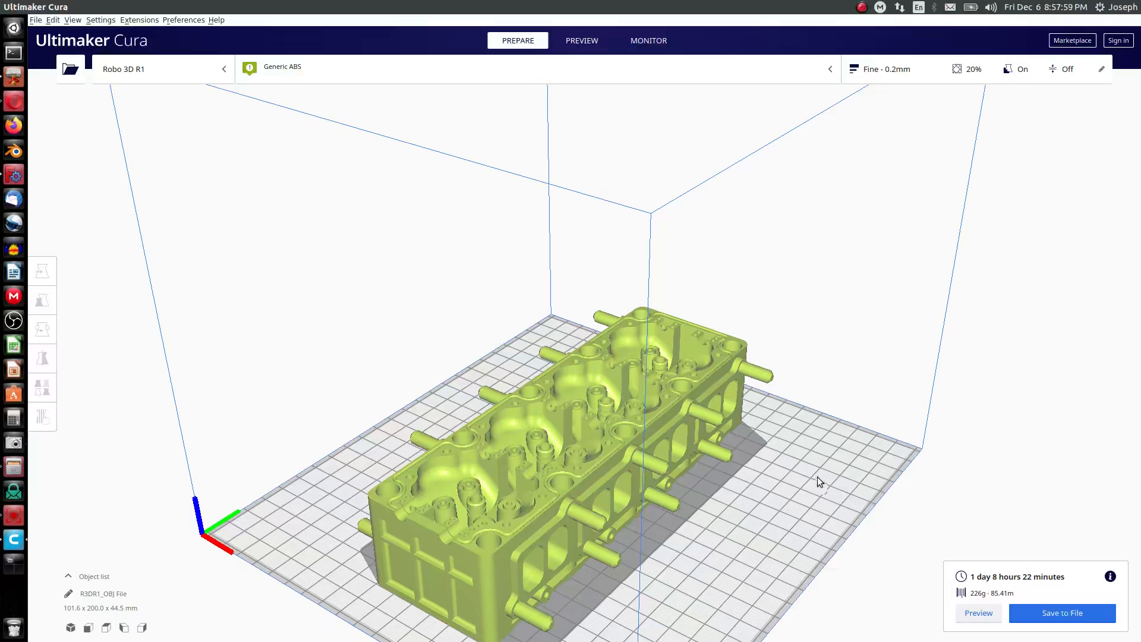
pyautogui.moveTo(567, 488)
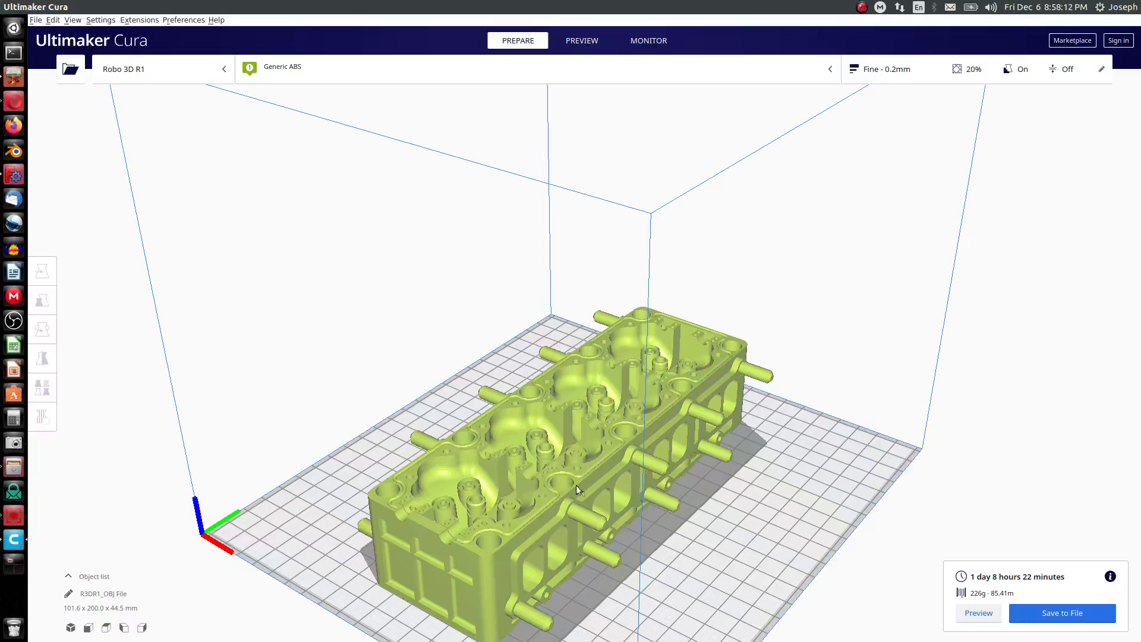
pyautogui.moveTo(713, 509)
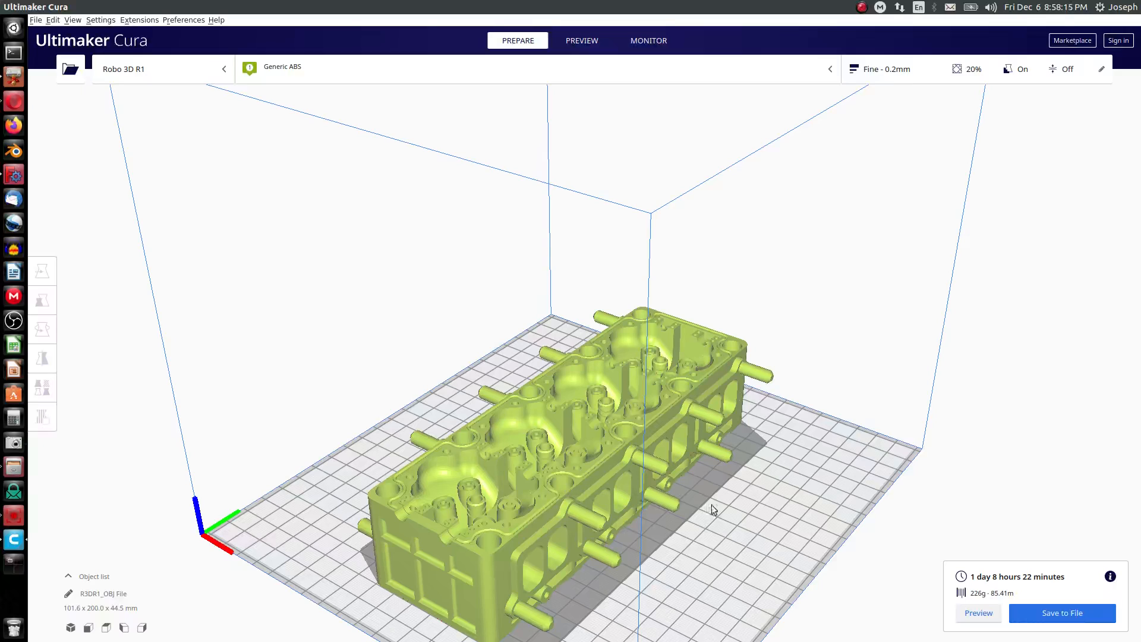
pyautogui.moveTo(669, 386)
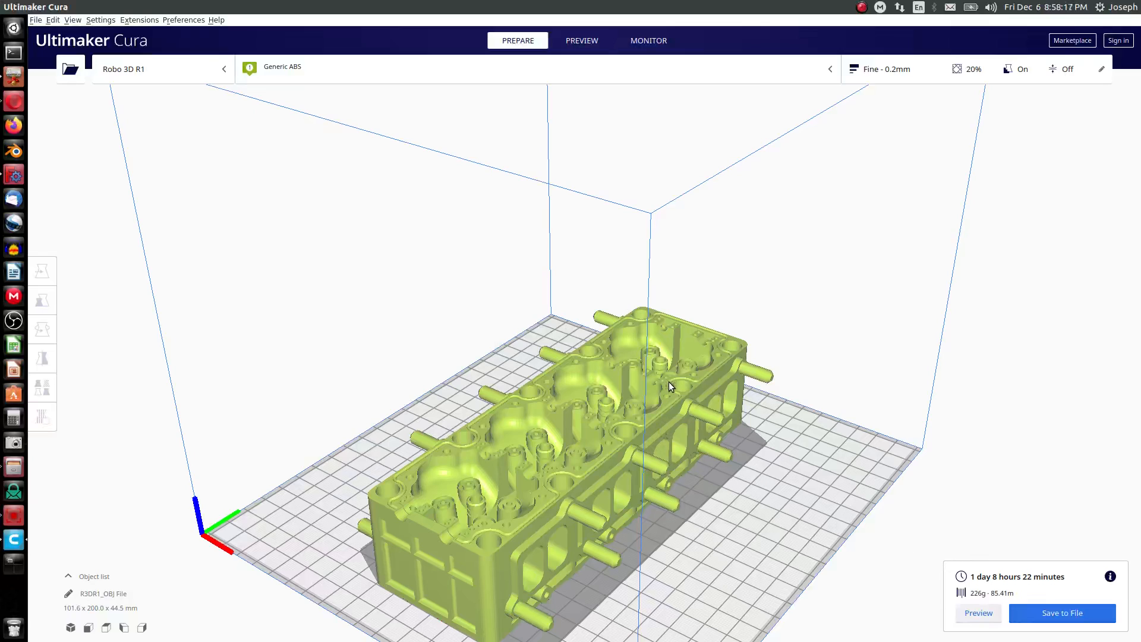
pyautogui.moveTo(522, 330)
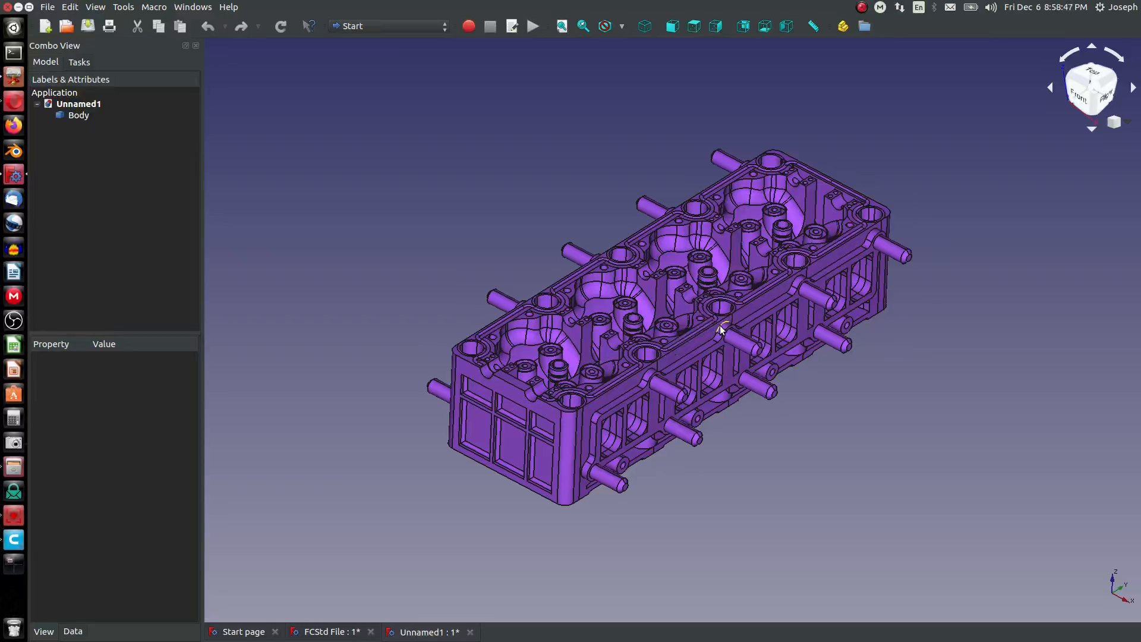
pyautogui.moveTo(699, 327)
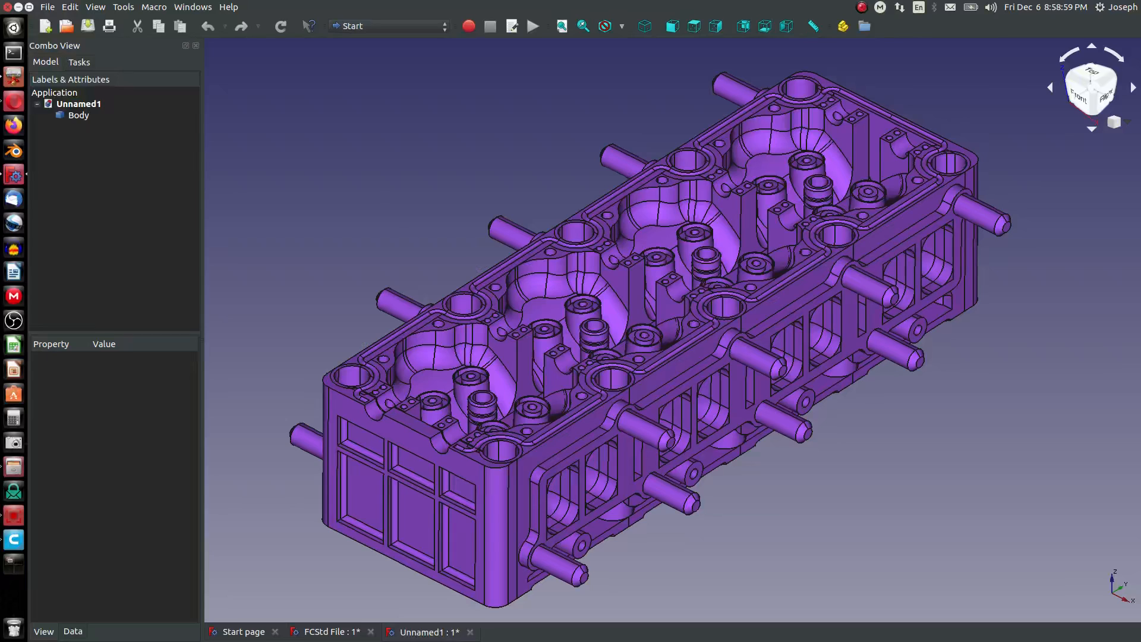
pyautogui.moveTo(562, 359)
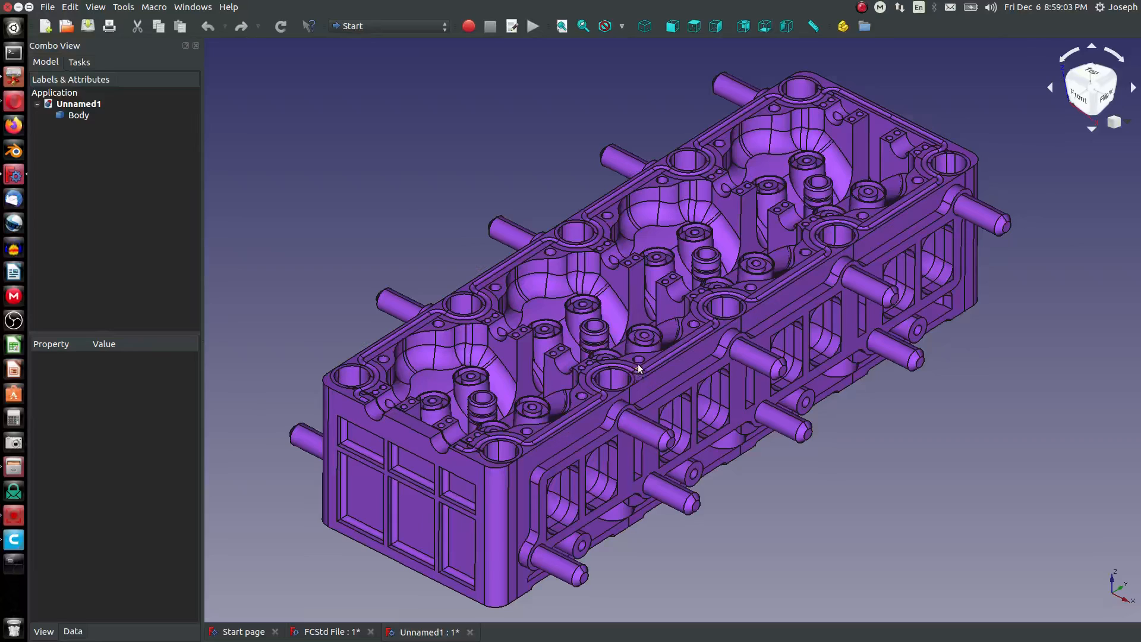
pyautogui.moveTo(637, 370)
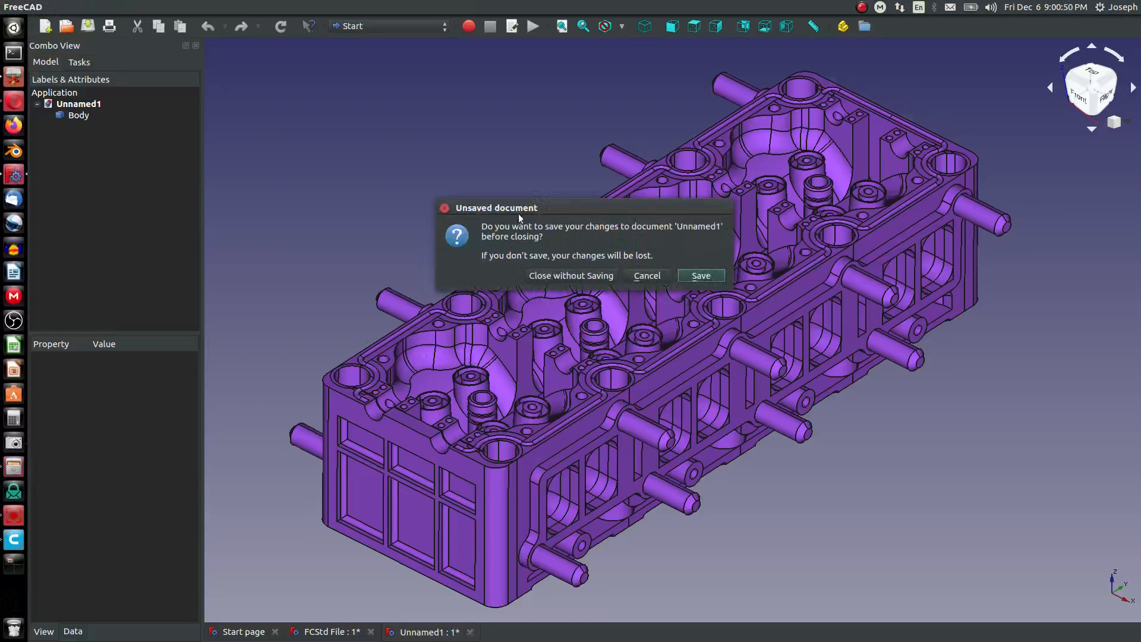
# Step: Close the imported document without saving its changes
pyautogui.click(571, 275)
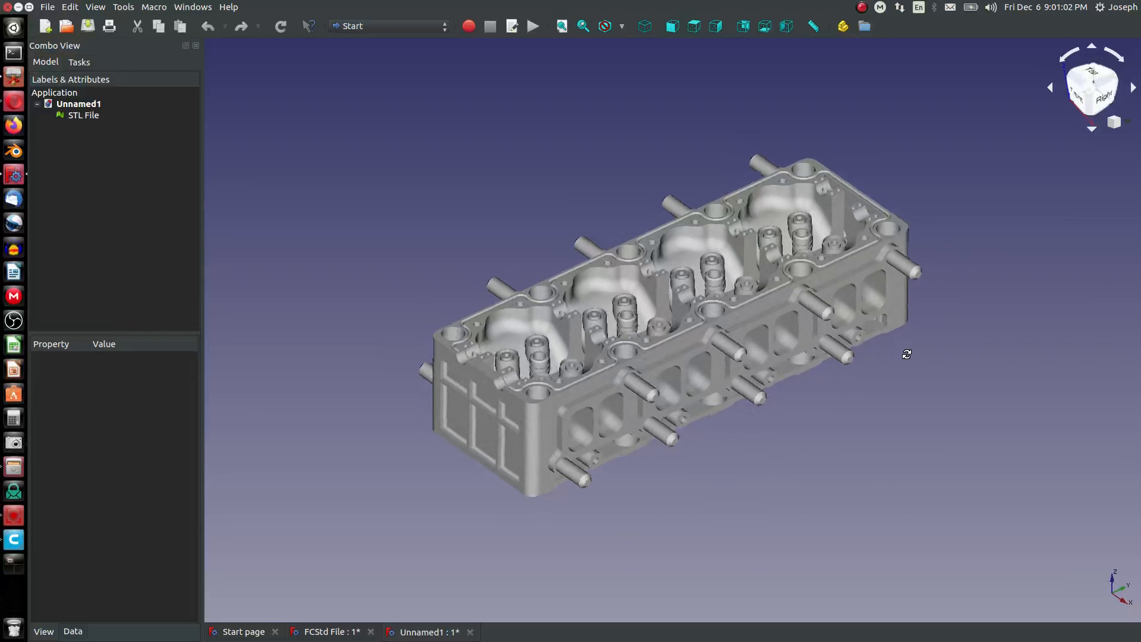
pyautogui.scroll(3)
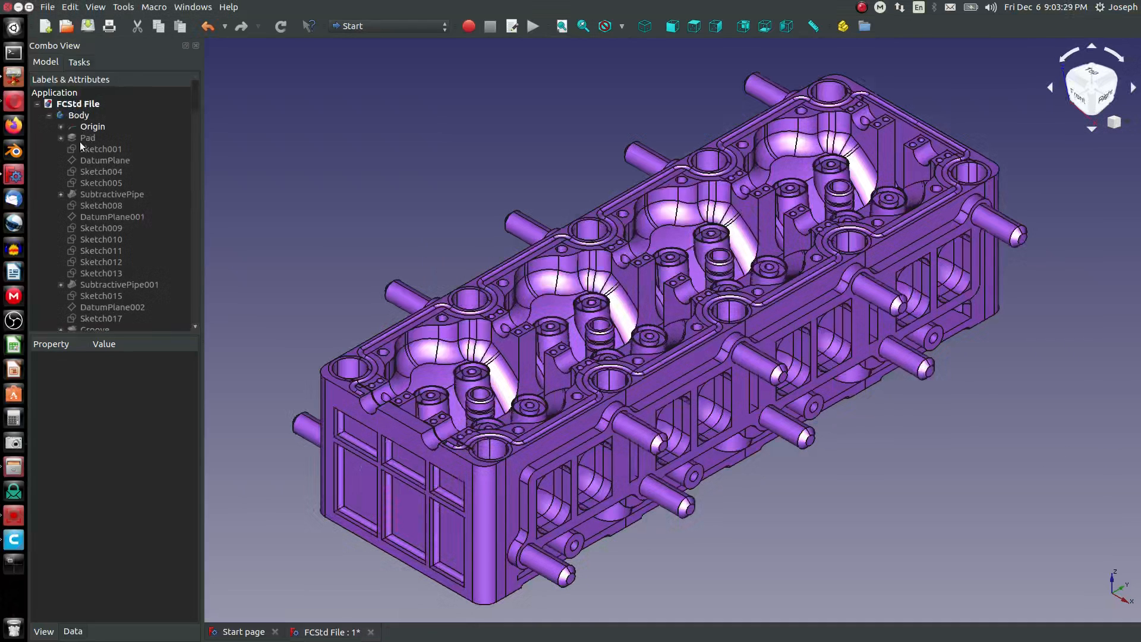
pyautogui.moveTo(66, 27)
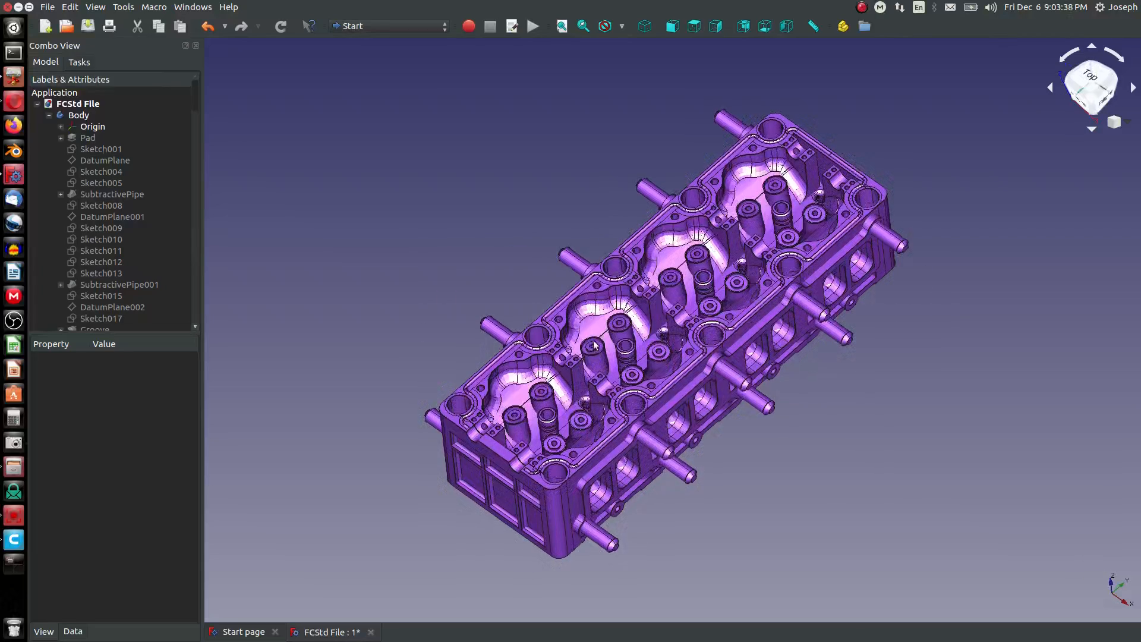
pyautogui.scroll(3)
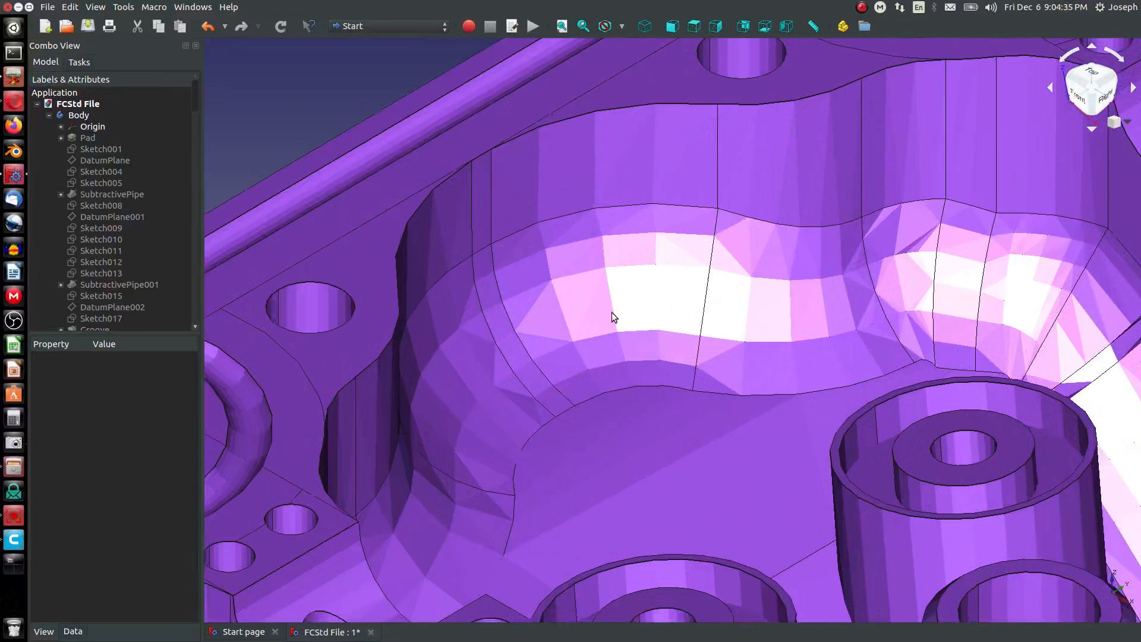
pyautogui.moveTo(731, 324)
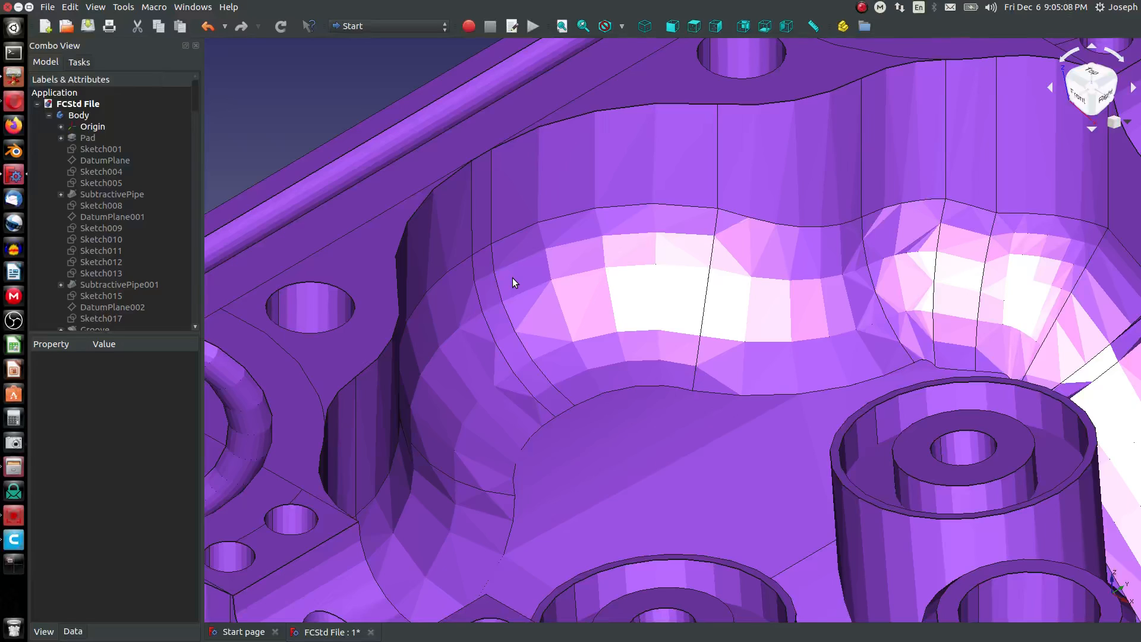
pyautogui.moveTo(507, 289)
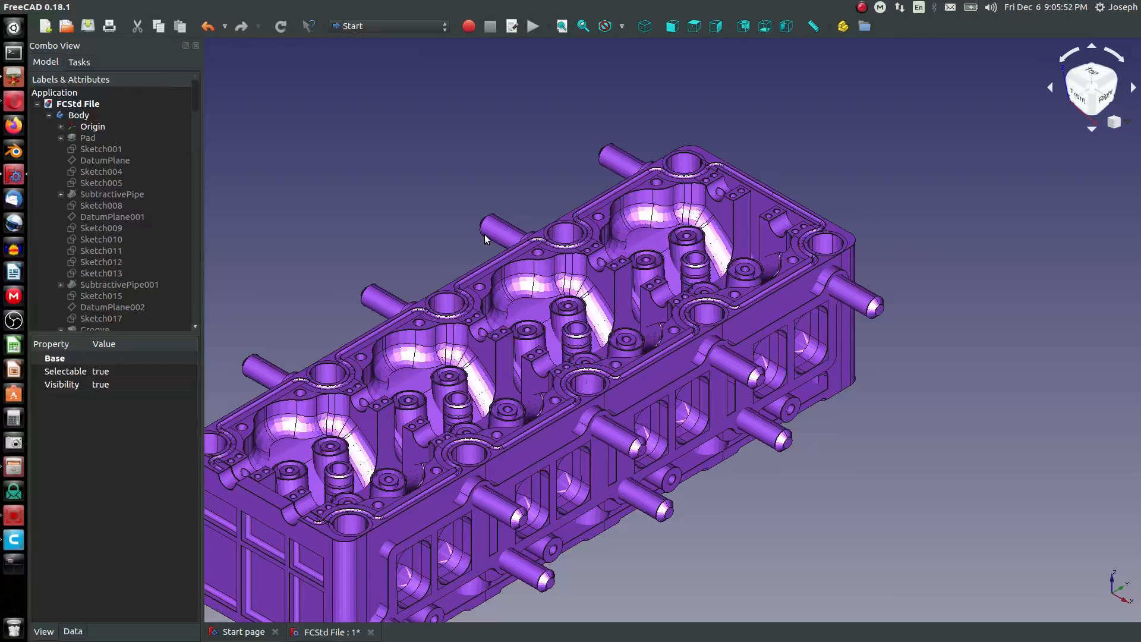
pyautogui.moveTo(295, 277)
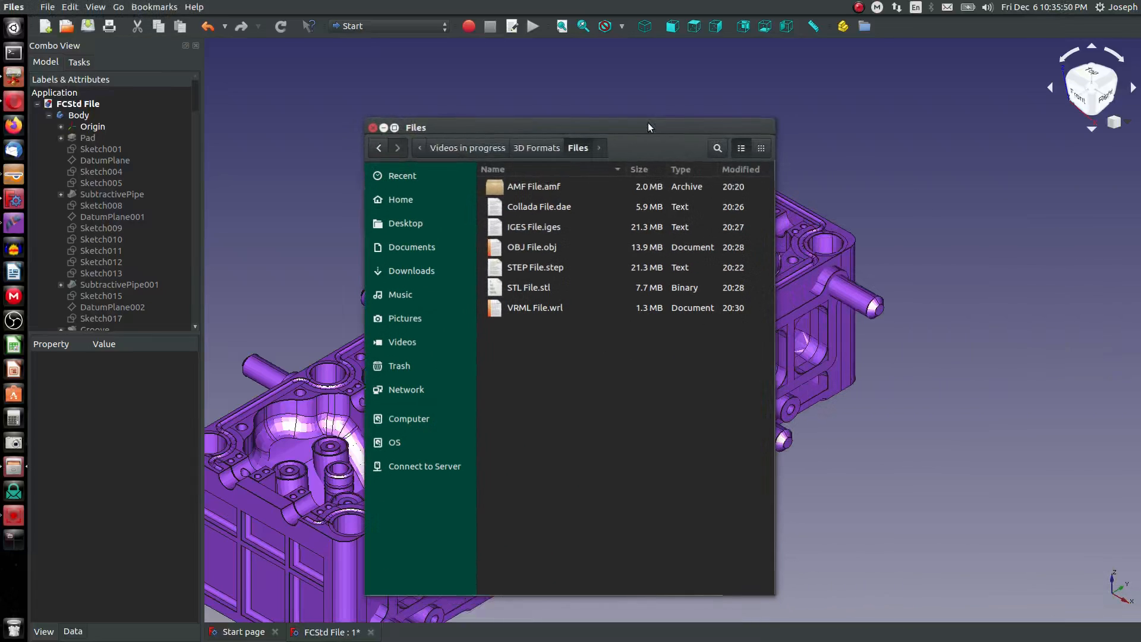
# Step: Sort the seven exports by size ascending, then select and deselect the STEP file
pyautogui.click(642, 168)
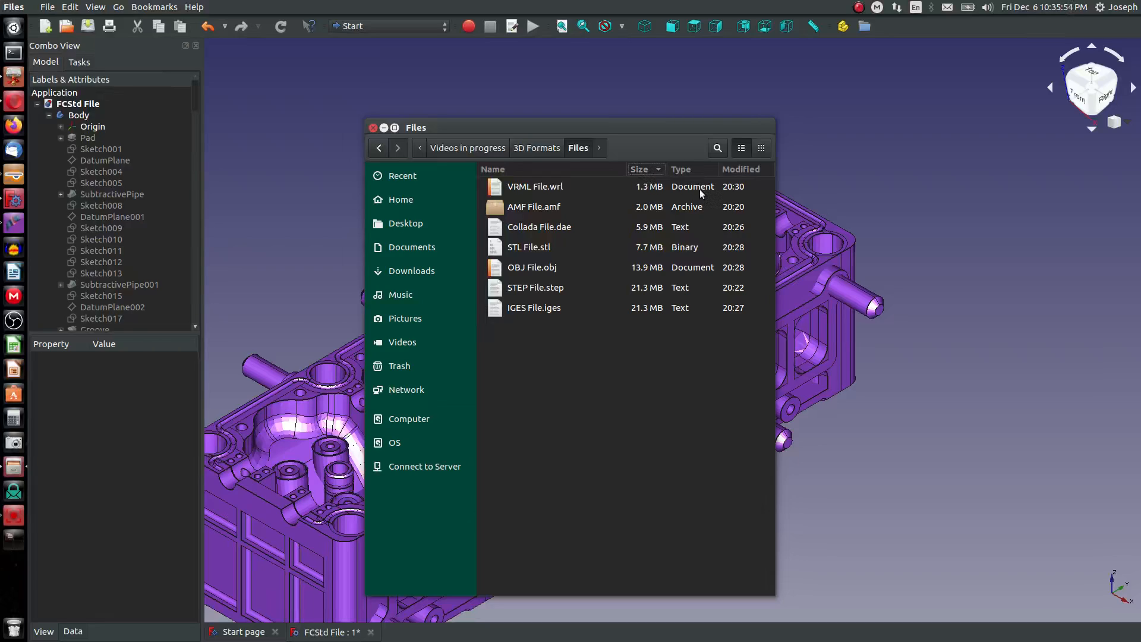
pyautogui.moveTo(569, 230)
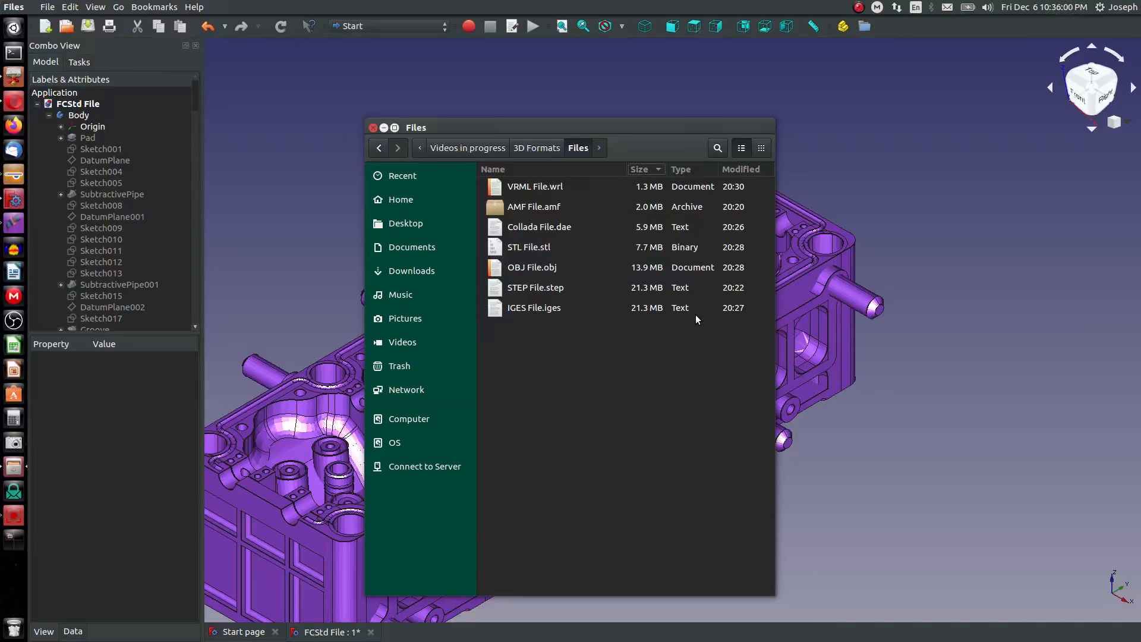
pyautogui.click(535, 286)
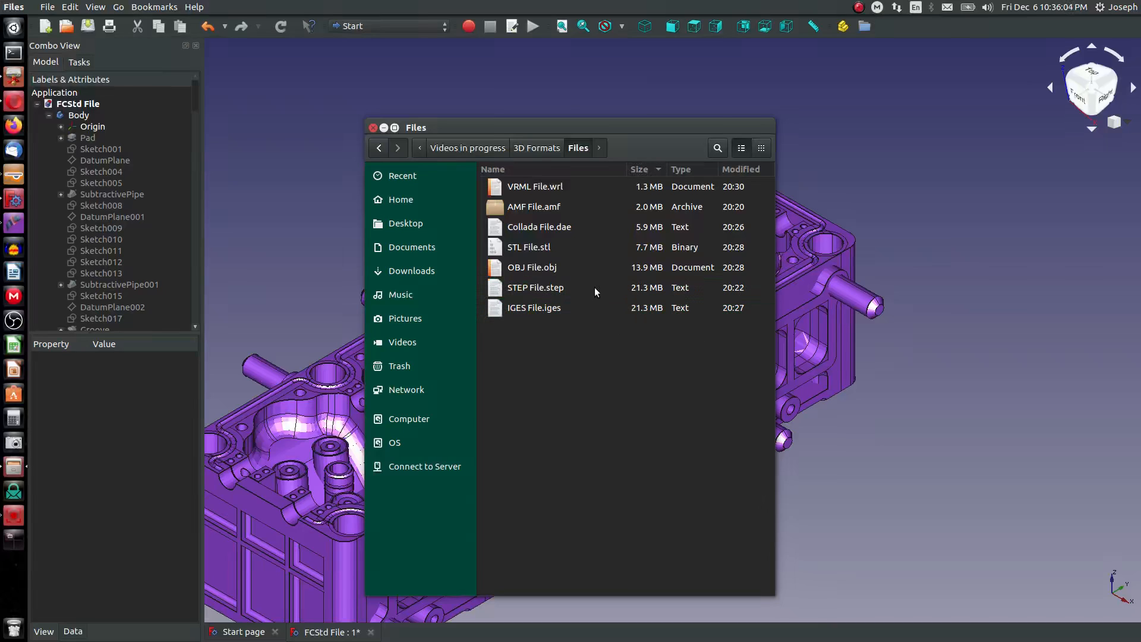
pyautogui.click(535, 287)
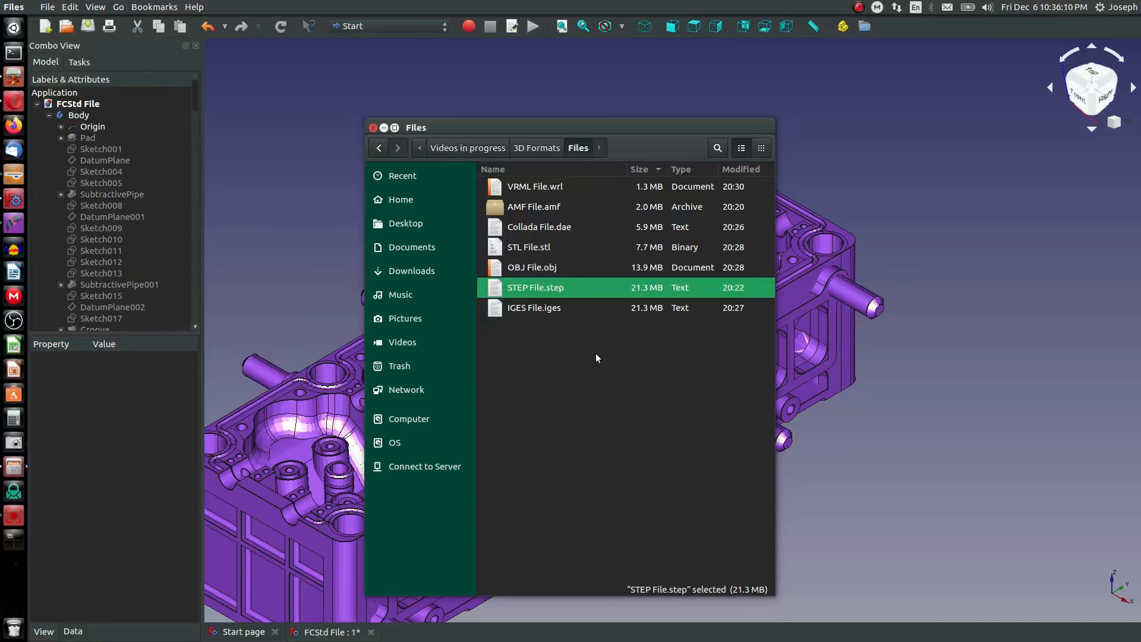
pyautogui.click(597, 357)
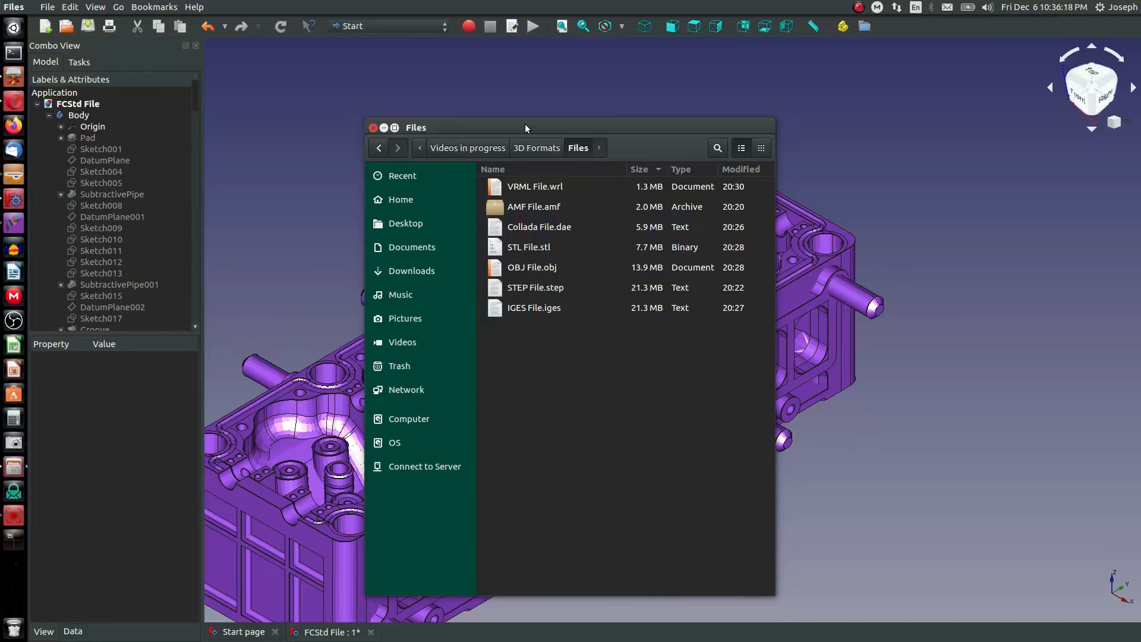